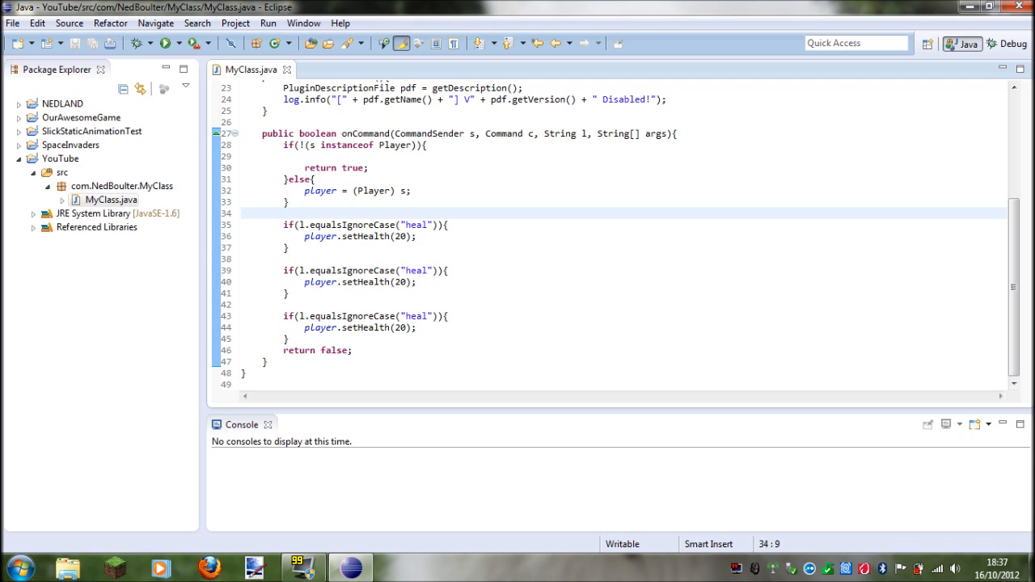
Step: Highlight the onCommand method's return statements, heal checks and player check while explaining them
{"action": "left_click_drag", "start_coordinate": [285, 133], "coordinate": [326, 270]}
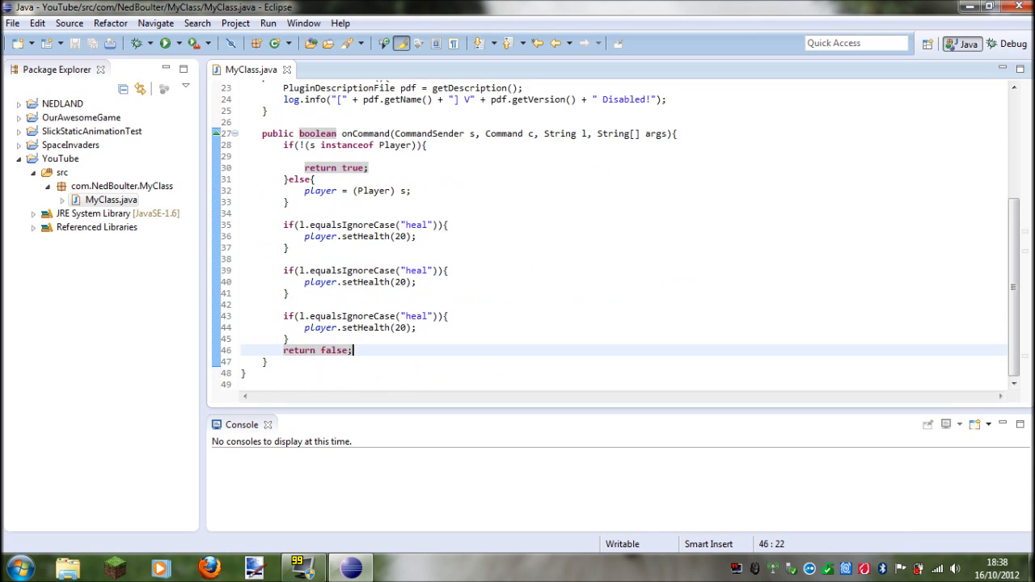
{"action": "left_click_drag", "start_coordinate": [283, 225], "coordinate": [352, 350]}
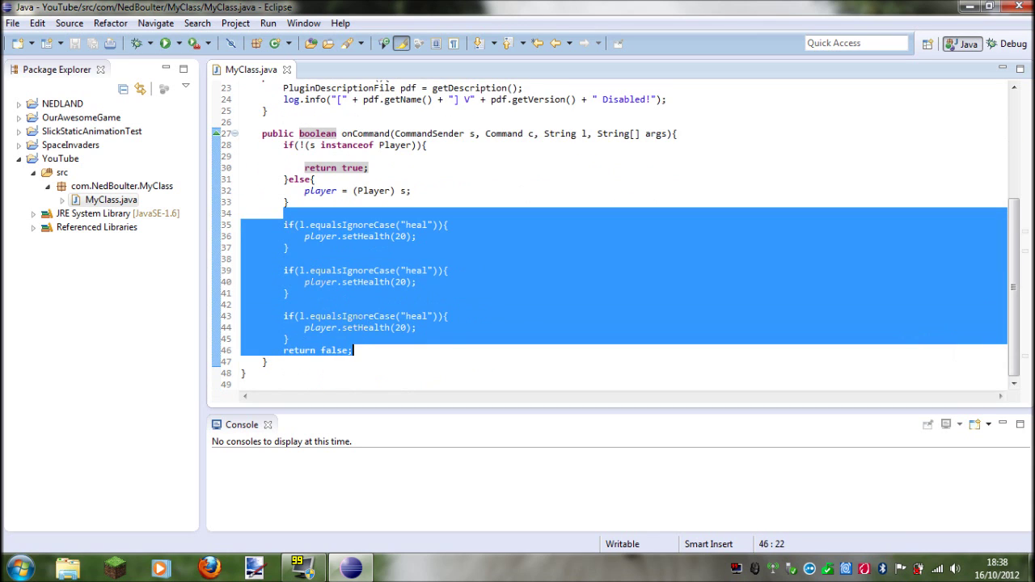
{"action": "left_click", "coordinate": [267, 362]}
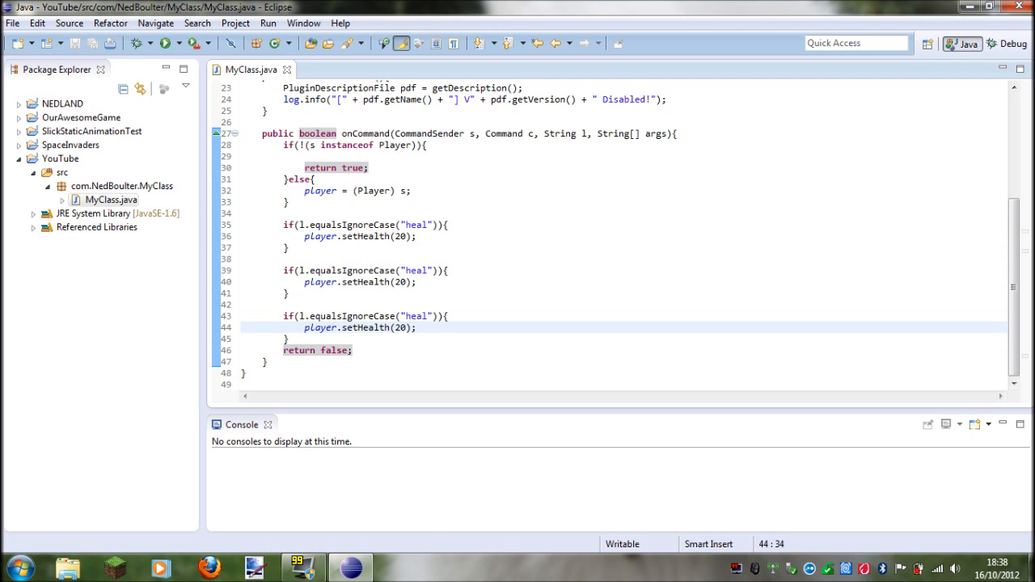
{"action": "left_click_drag", "start_coordinate": [288, 145], "coordinate": [290, 338]}
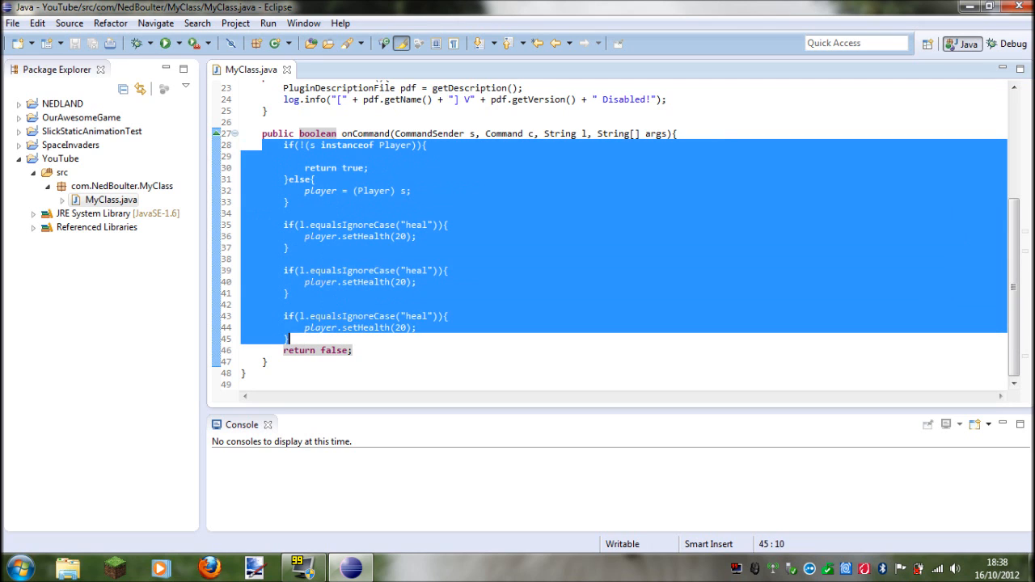
{"action": "left_click", "coordinate": [353, 350]}
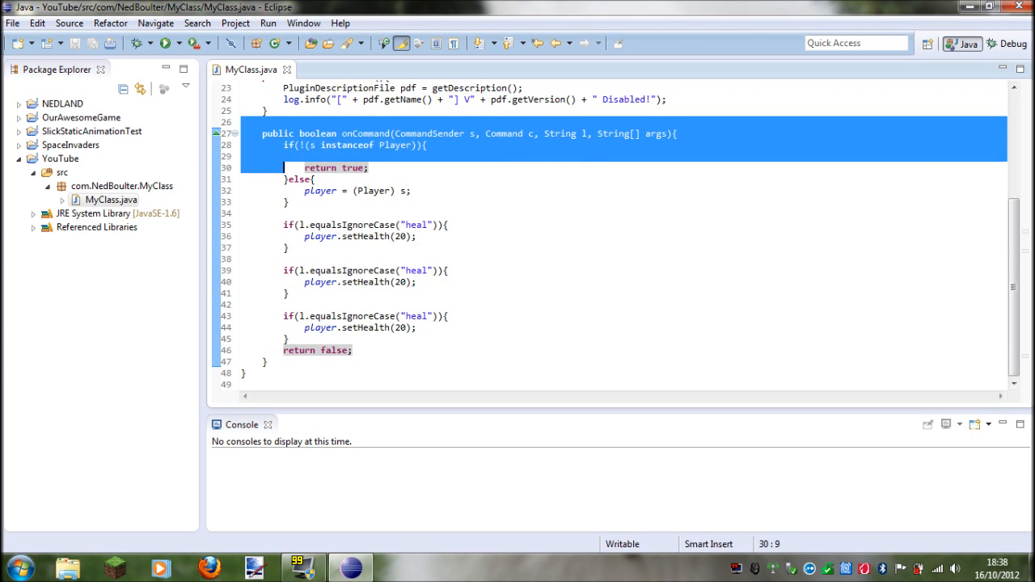
{"action": "left_click", "coordinate": [411, 190]}
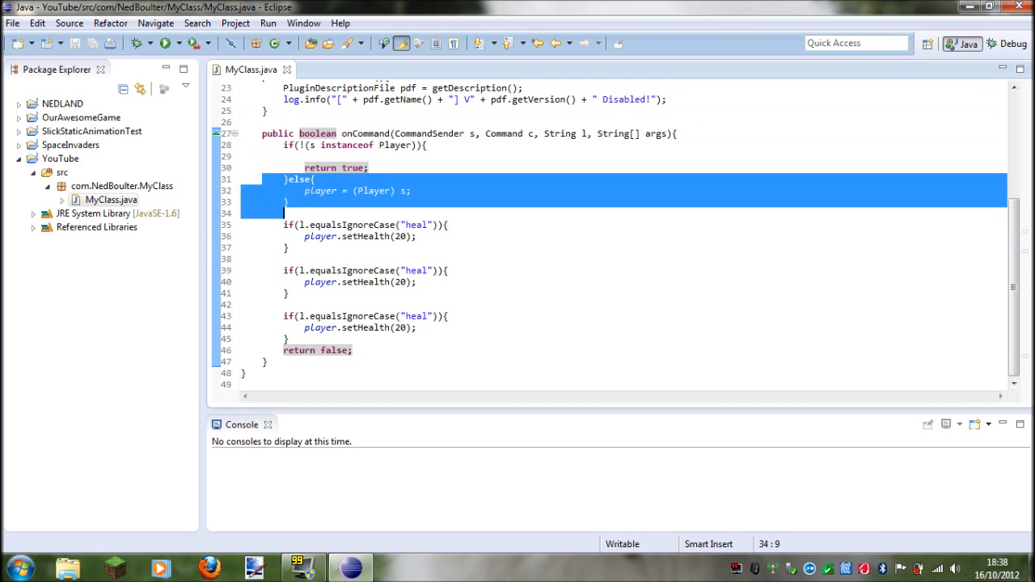
{"action": "left_click", "coordinate": [263, 281]}
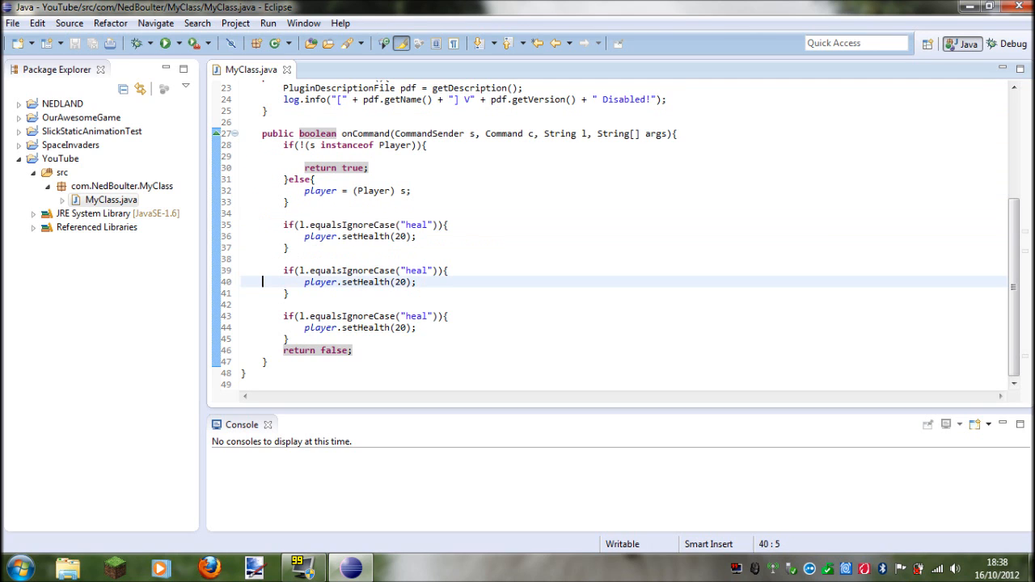
Step: Delete the onCommand method and the unused import lines, saving MyClass.java
{"action": "left_click", "coordinate": [109, 199]}
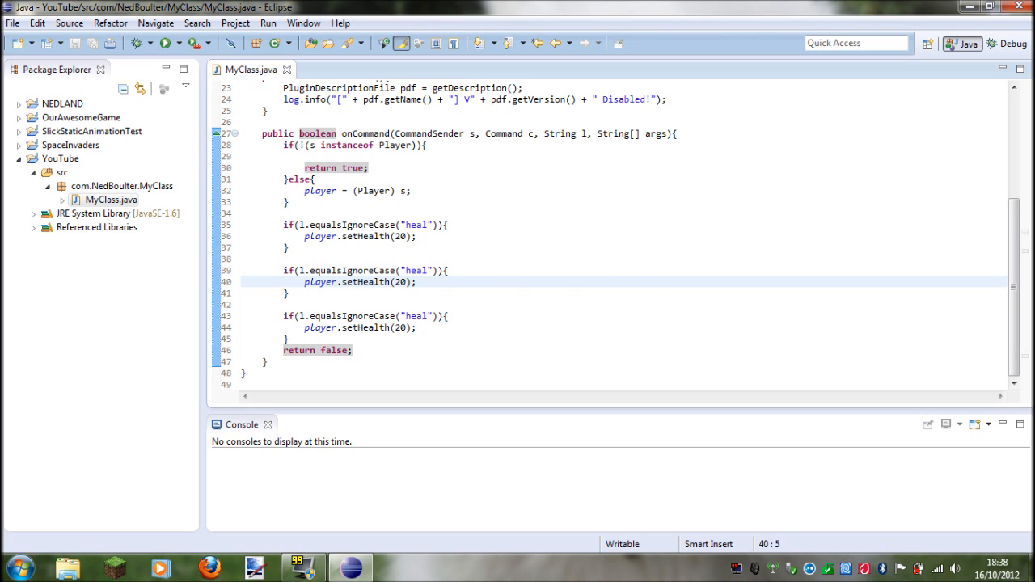
{"action": "key", "text": "ctrl+a"}
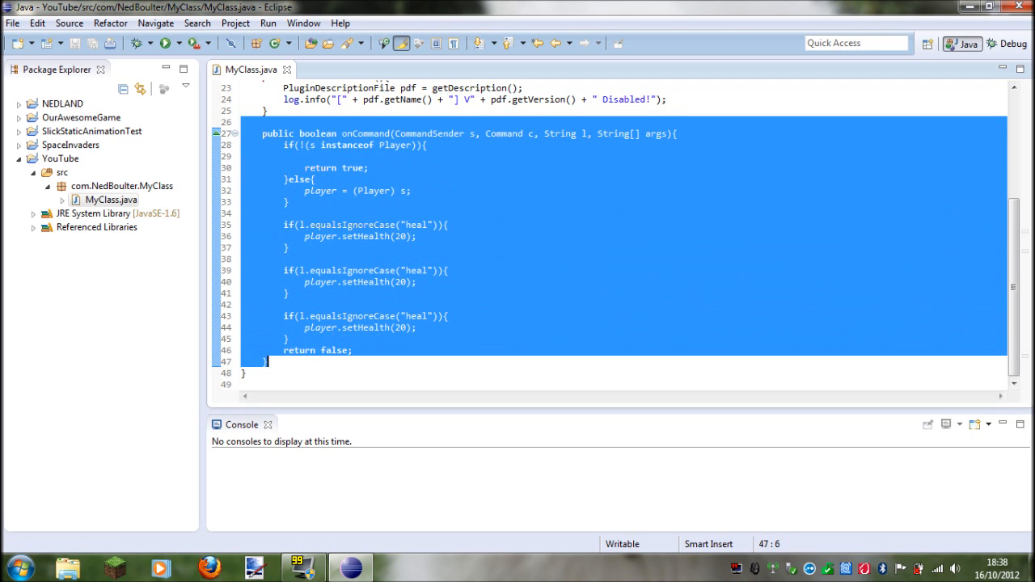
{"action": "key", "text": "Delete"}
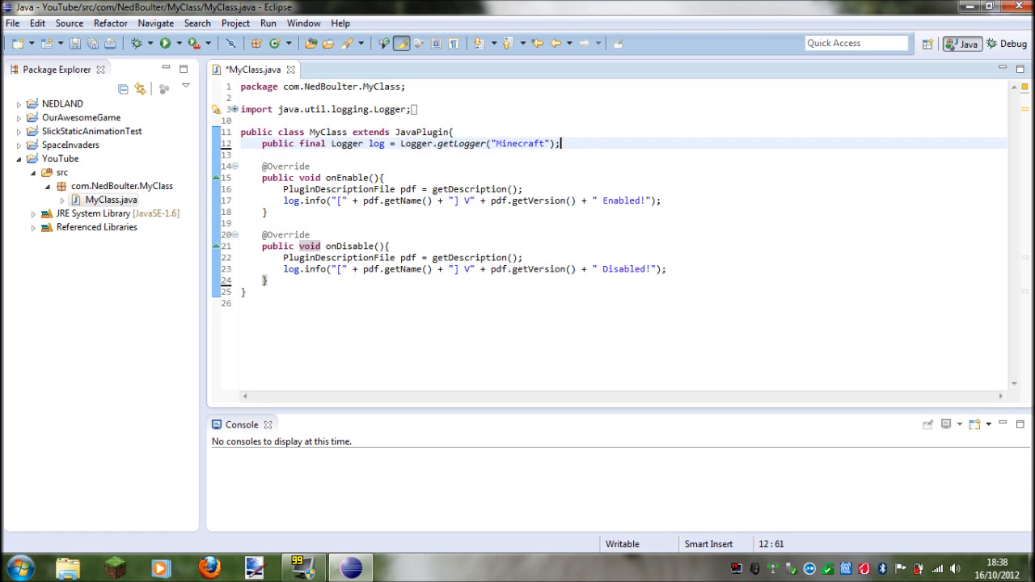
{"action": "key", "text": "ctrl+s"}
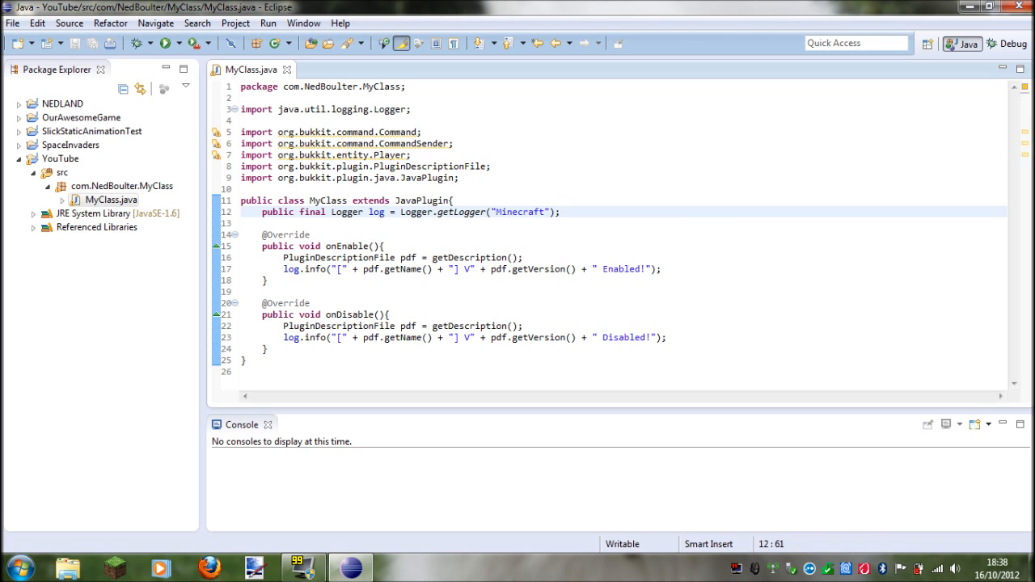
{"action": "left_click_drag", "start_coordinate": [239, 132], "coordinate": [411, 155]}
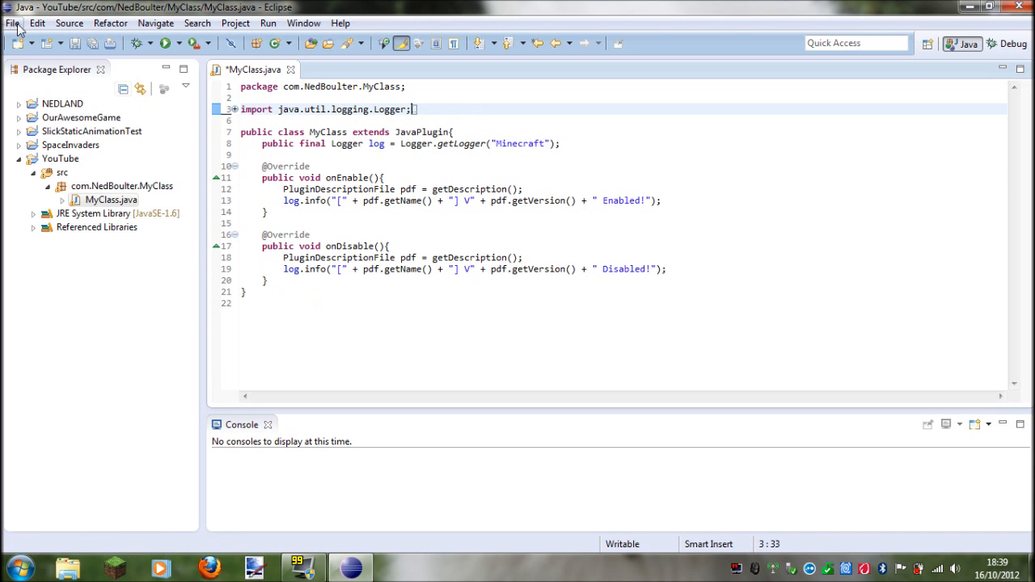
{"action": "key", "text": "ctrl+s"}
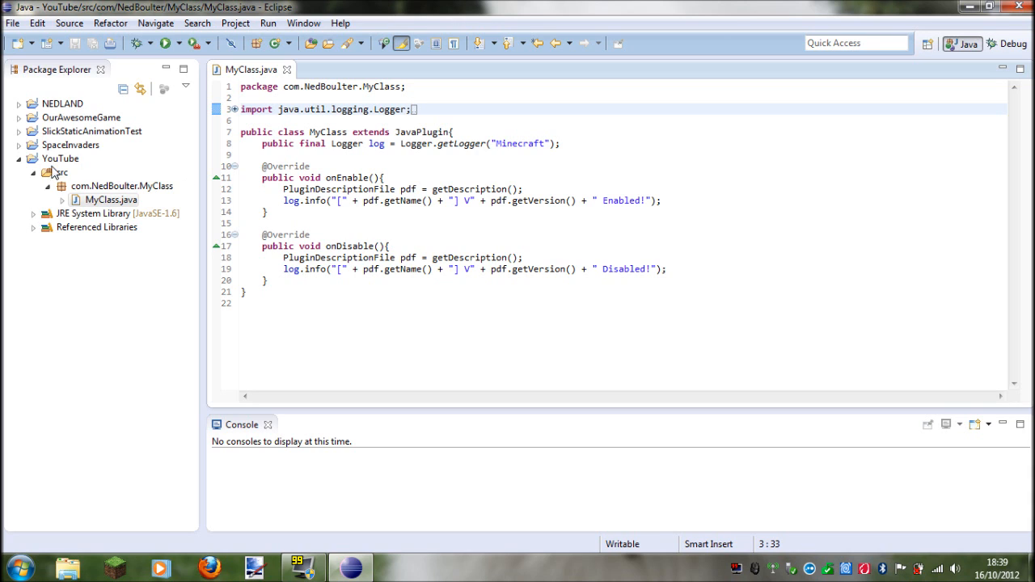
Step: Select the YouTube project's src folder in Package Explorer as the new package location
{"action": "left_click", "coordinate": [122, 186]}
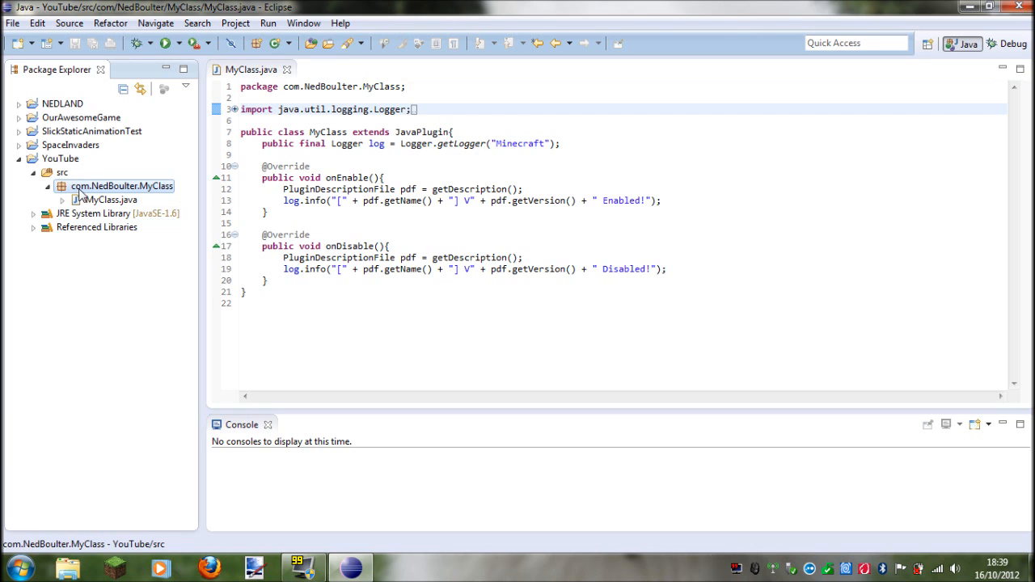
{"action": "left_click", "coordinate": [109, 199]}
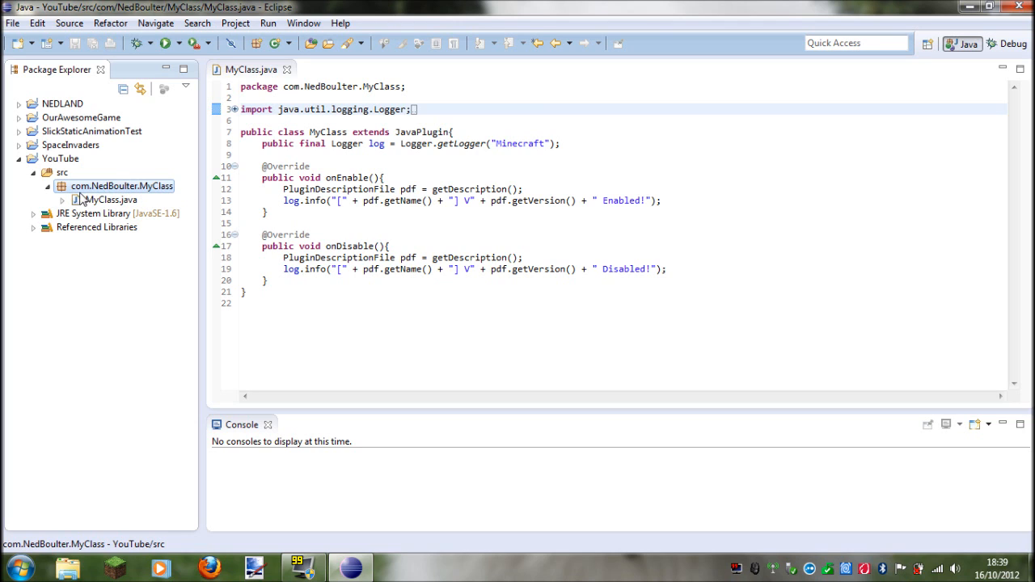
{"action": "mouse_move", "coordinate": [101, 193]}
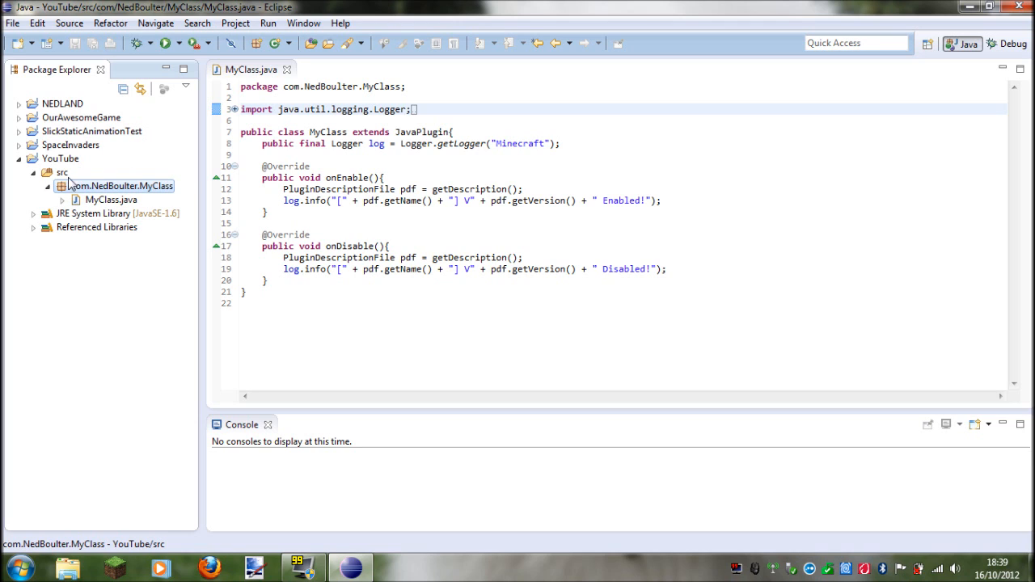
{"action": "left_click", "coordinate": [62, 172]}
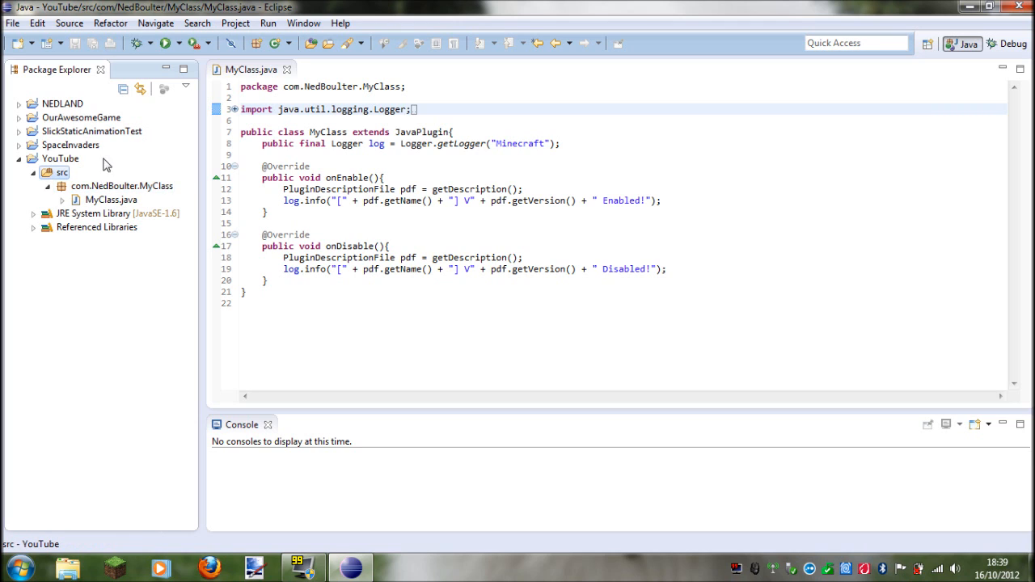
{"action": "mouse_move", "coordinate": [113, 175]}
{"action": "type", "text": "comma"}
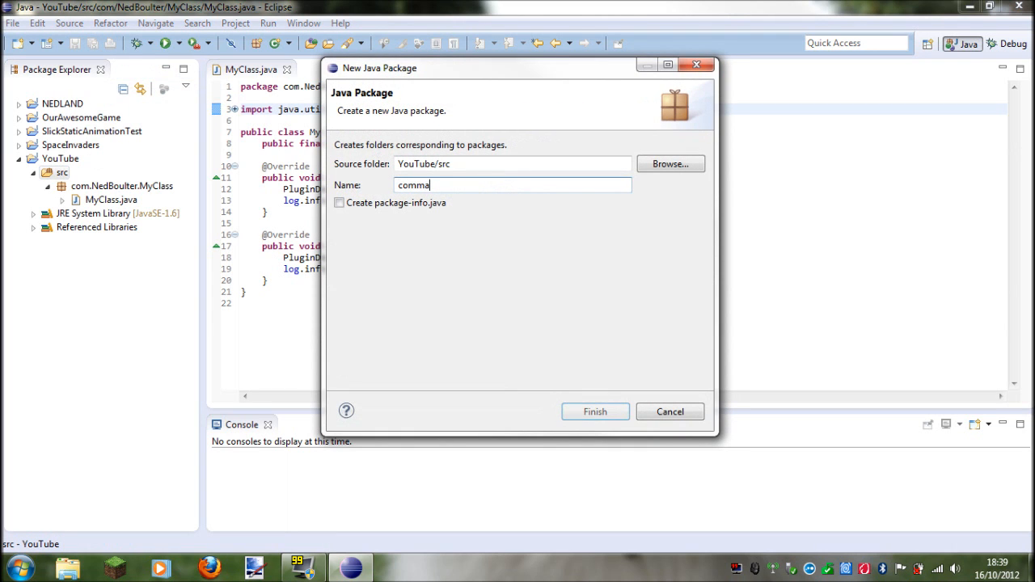
Step: Finish creating the commands package and start a new class inside it
{"action": "left_click", "coordinate": [596, 412]}
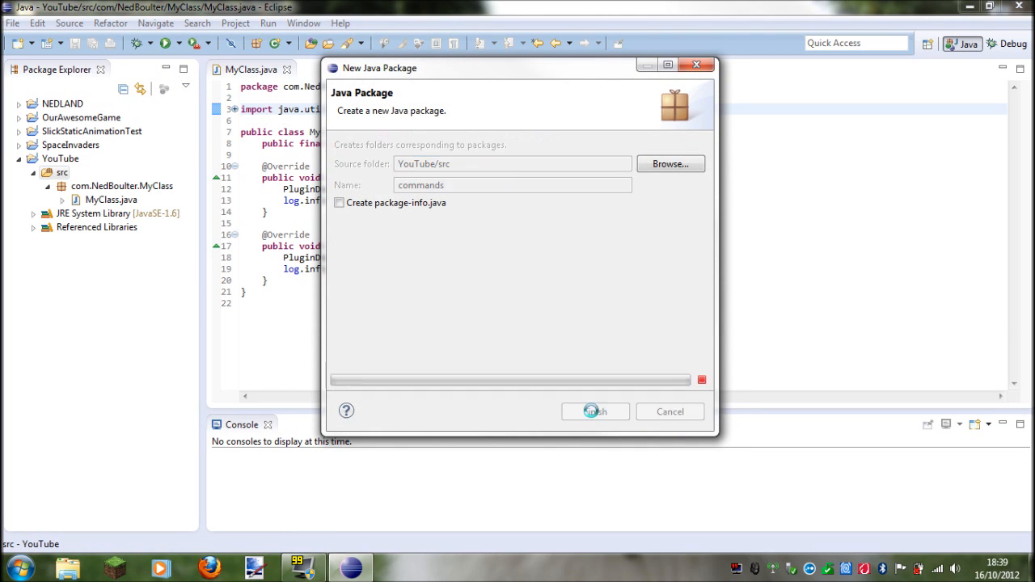
{"action": "left_click", "coordinate": [596, 412]}
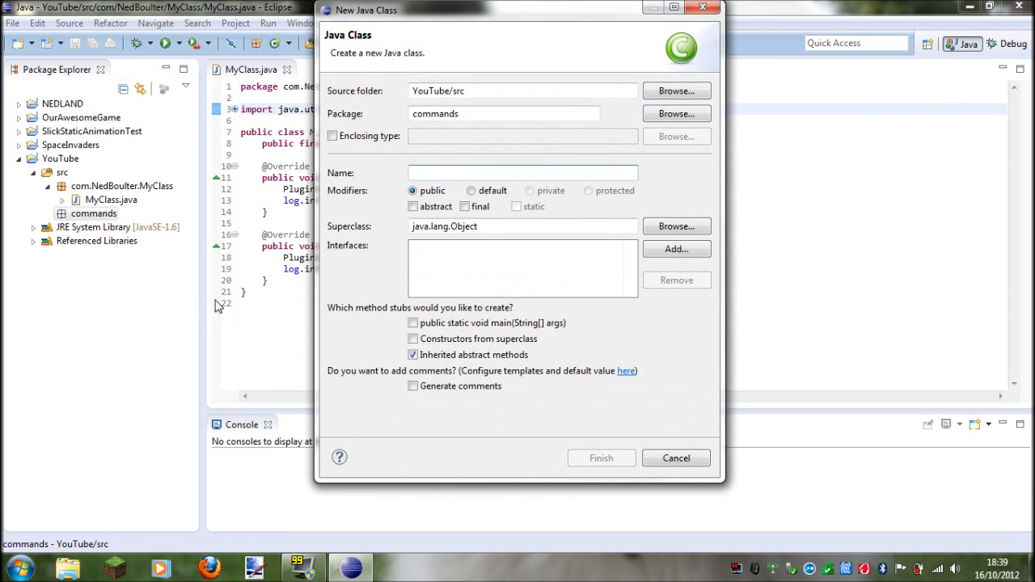
Step: Create a class named Heal in the commands package and return to MyClass.java
{"action": "left_click", "coordinate": [523, 172]}
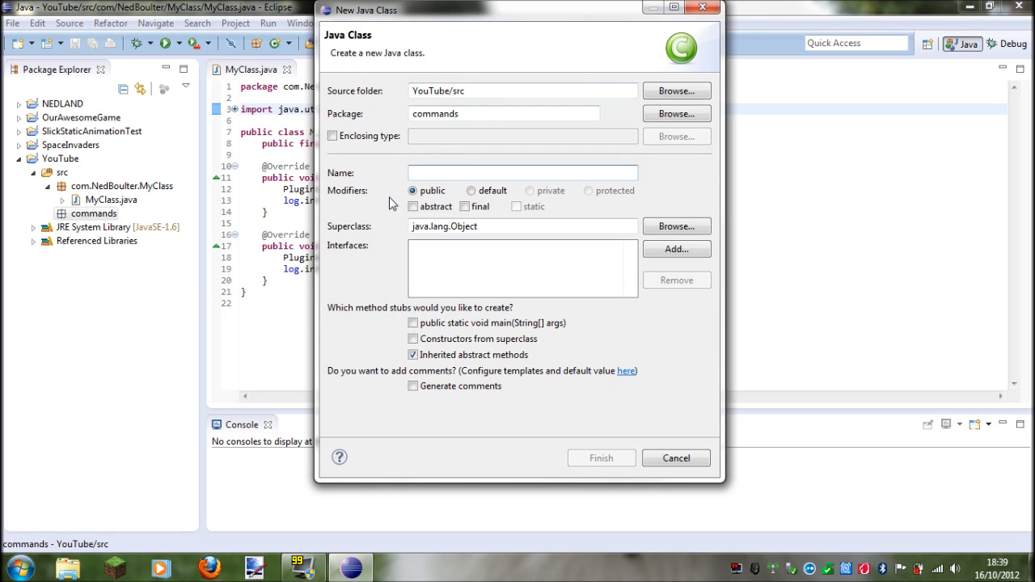
{"action": "mouse_move", "coordinate": [323, 204]}
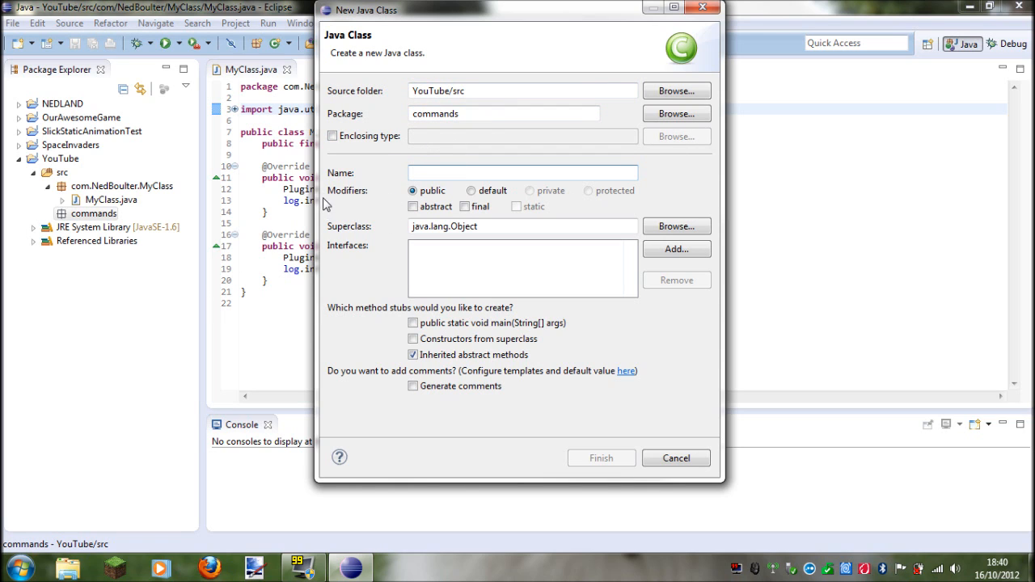
{"action": "mouse_move", "coordinate": [282, 192]}
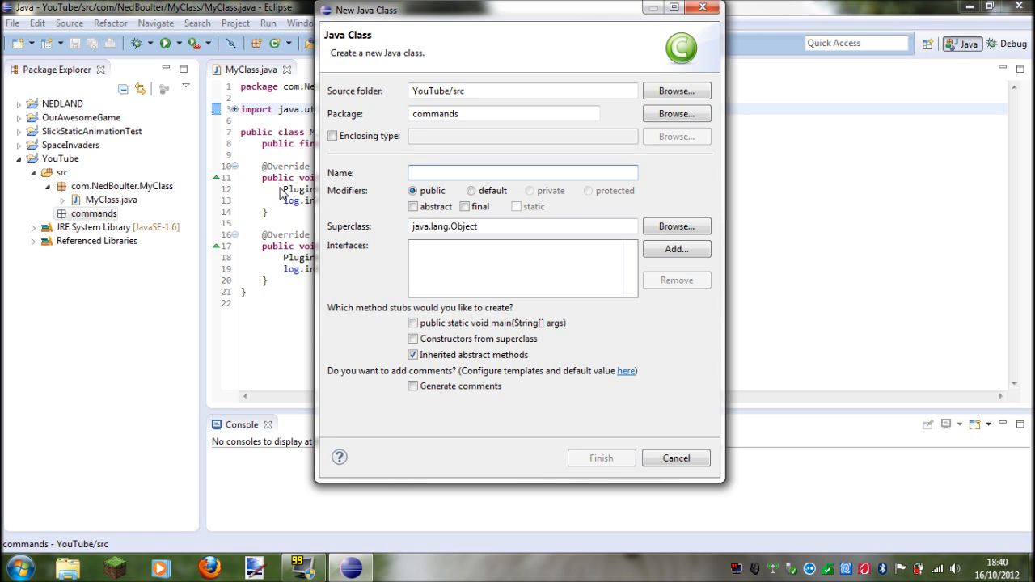
{"action": "type", "text": "H"}
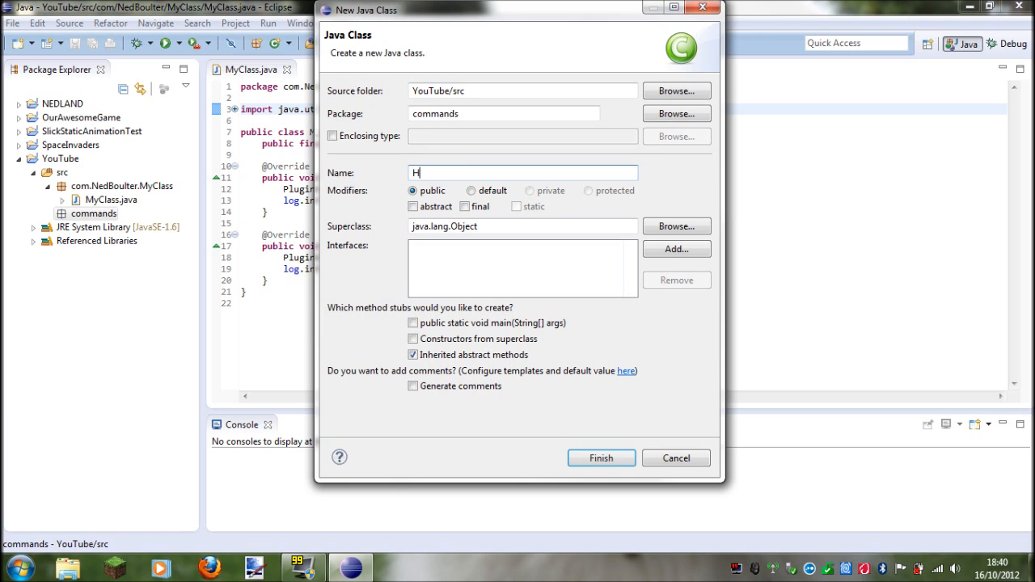
{"action": "type", "text": "eal"}
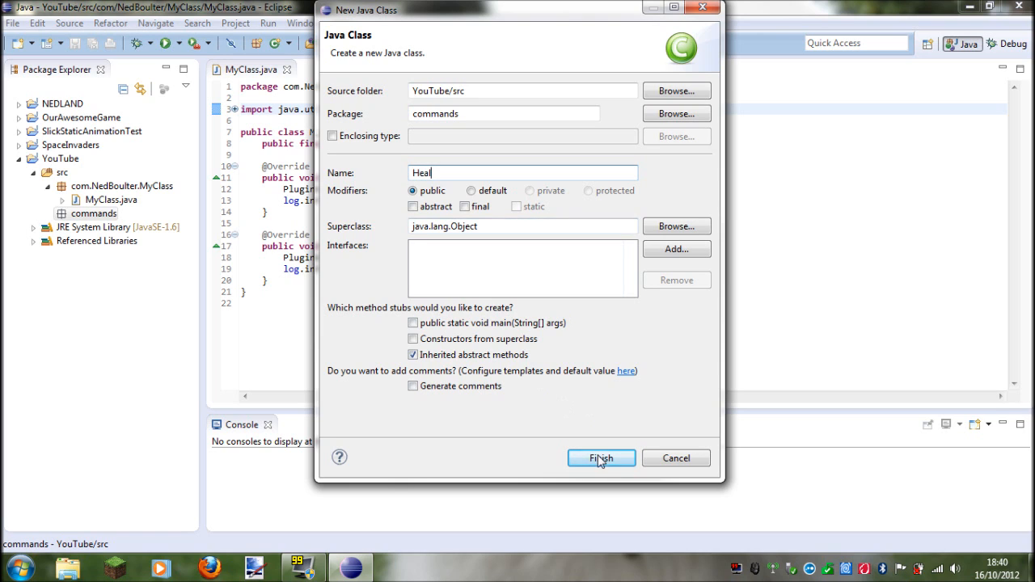
{"action": "left_click", "coordinate": [601, 458]}
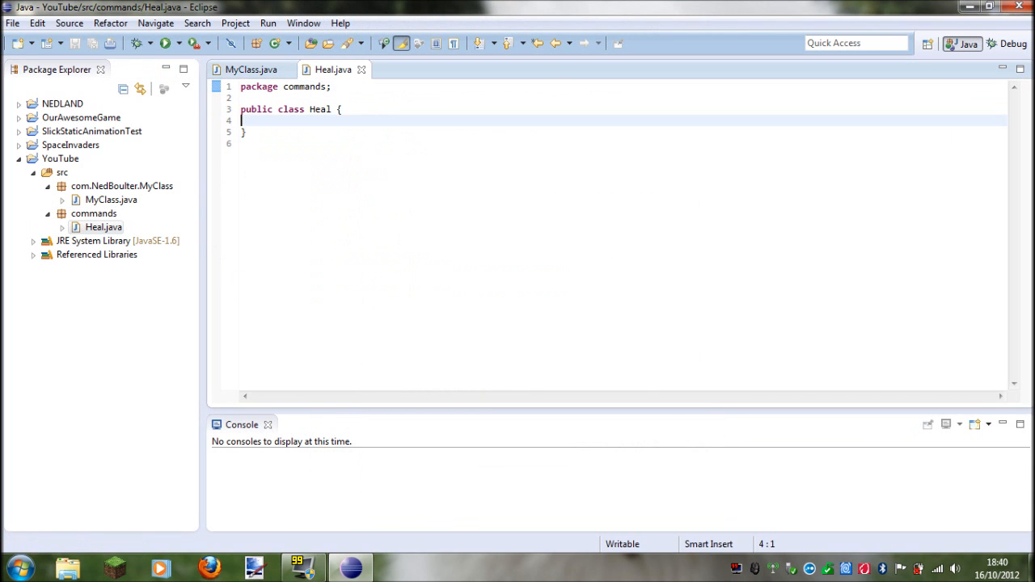
{"action": "left_click", "coordinate": [249, 70]}
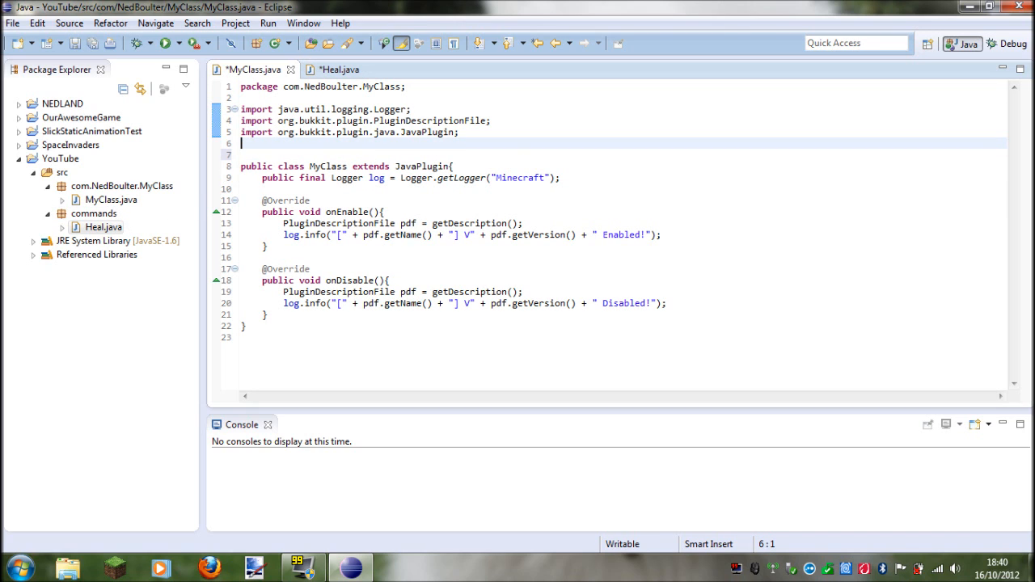
Step: Add the import line 'import commands.Heal;' to MyClass.java
{"action": "type", "text": "import"}
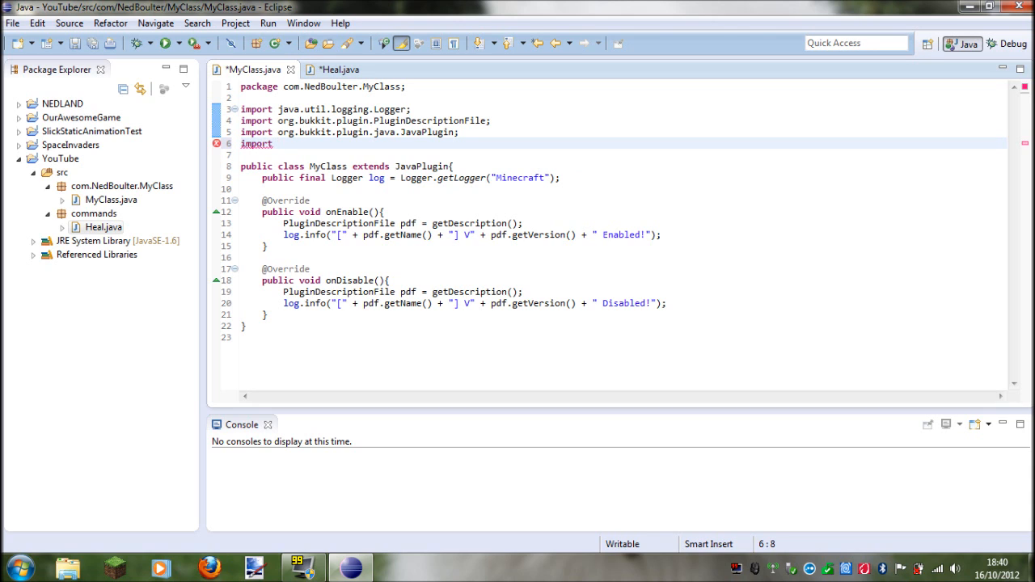
{"action": "type", "text": "commans"}
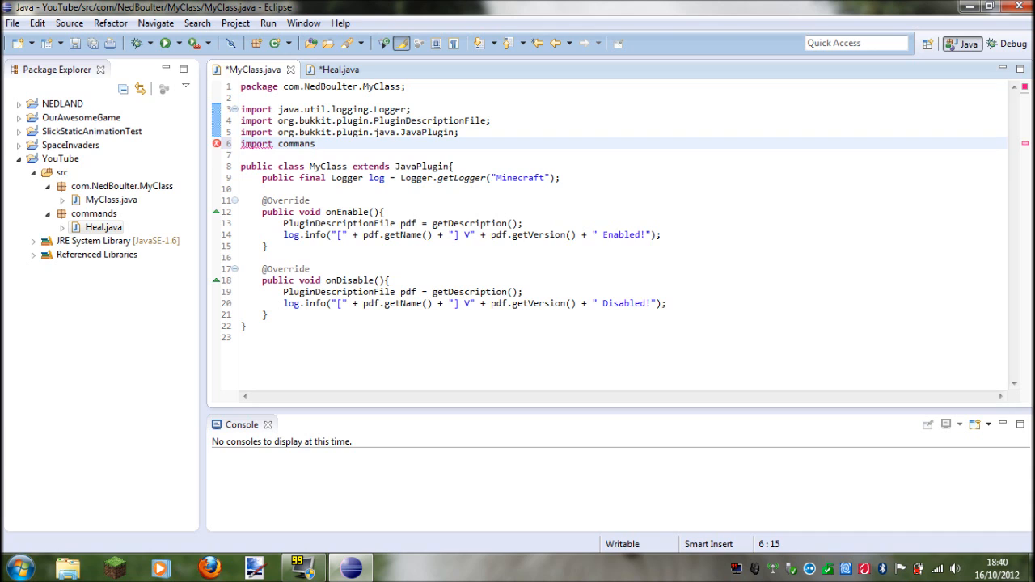
{"action": "key", "text": "Backspace"}
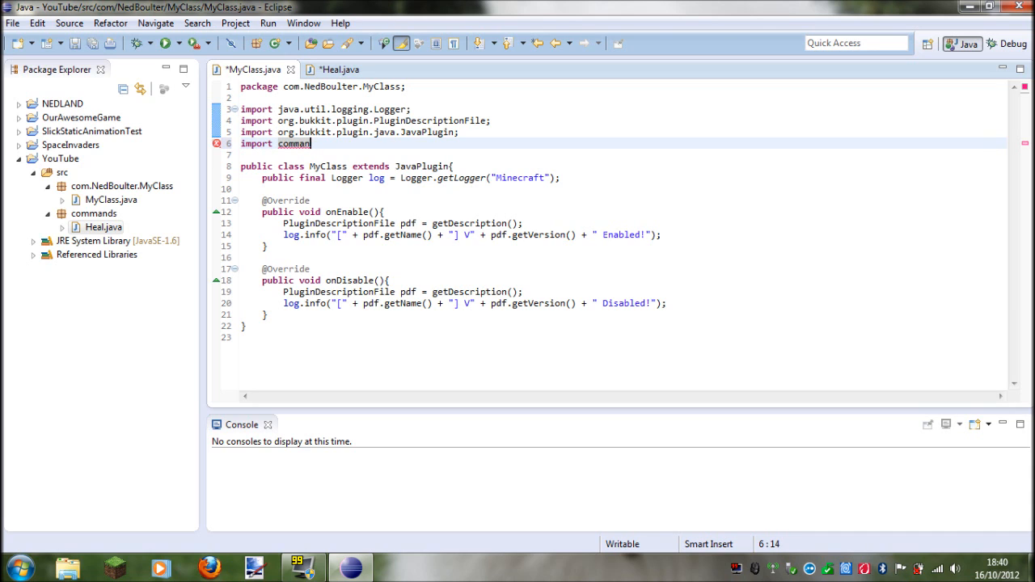
{"action": "type", "text": "ds."}
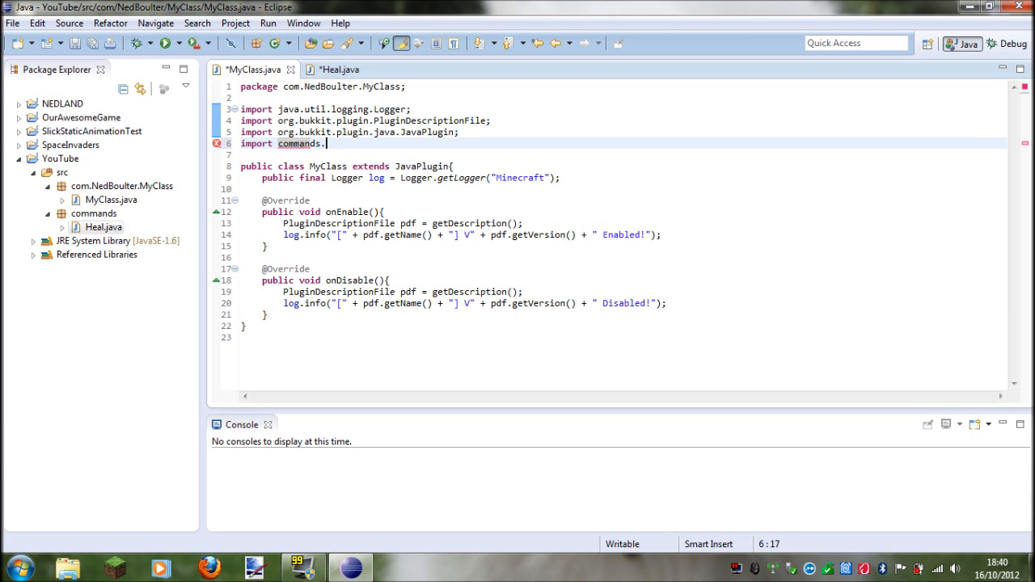
{"action": "type", "text": "Heal;"}
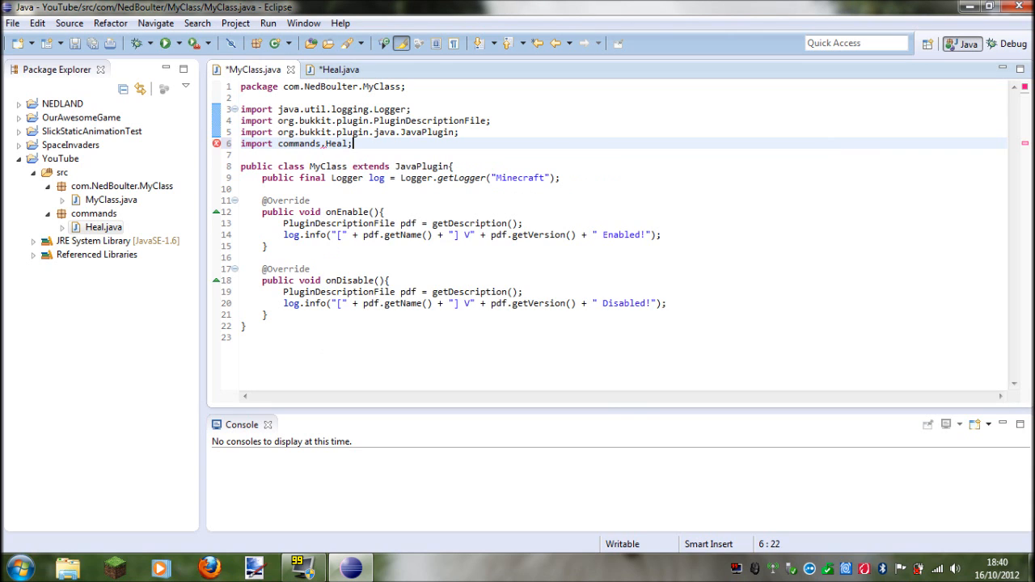
Step: Insert 'commandhandler();' as the first line of onEnable
{"action": "double_click", "coordinate": [300, 143]}
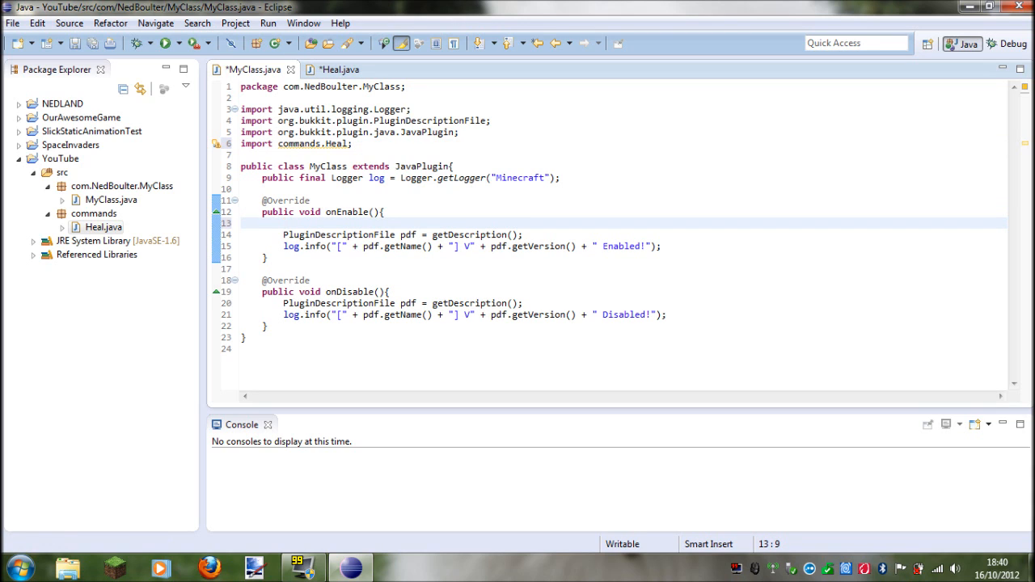
{"action": "type", "text": "command"}
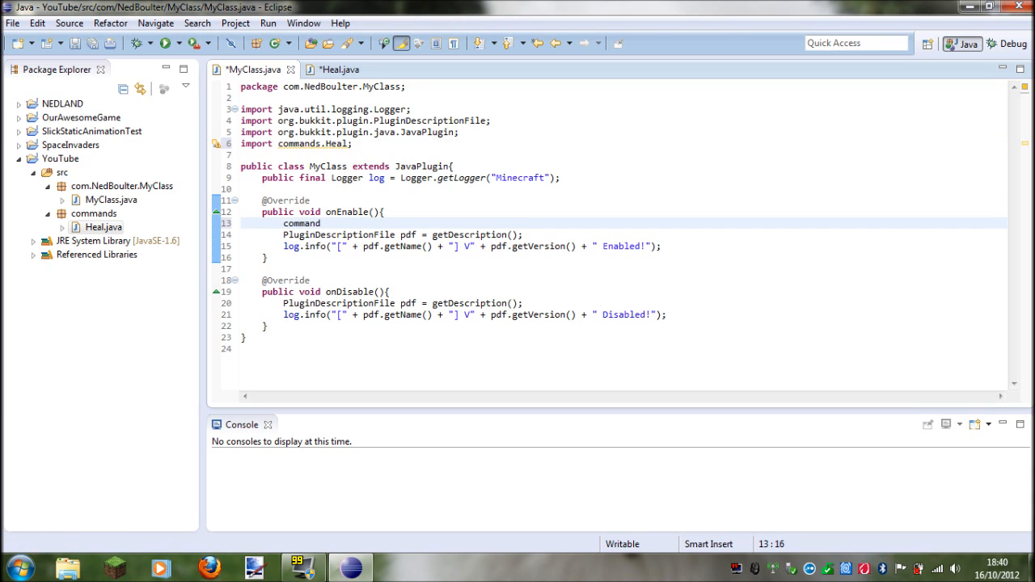
{"action": "type", "text": "handler"}
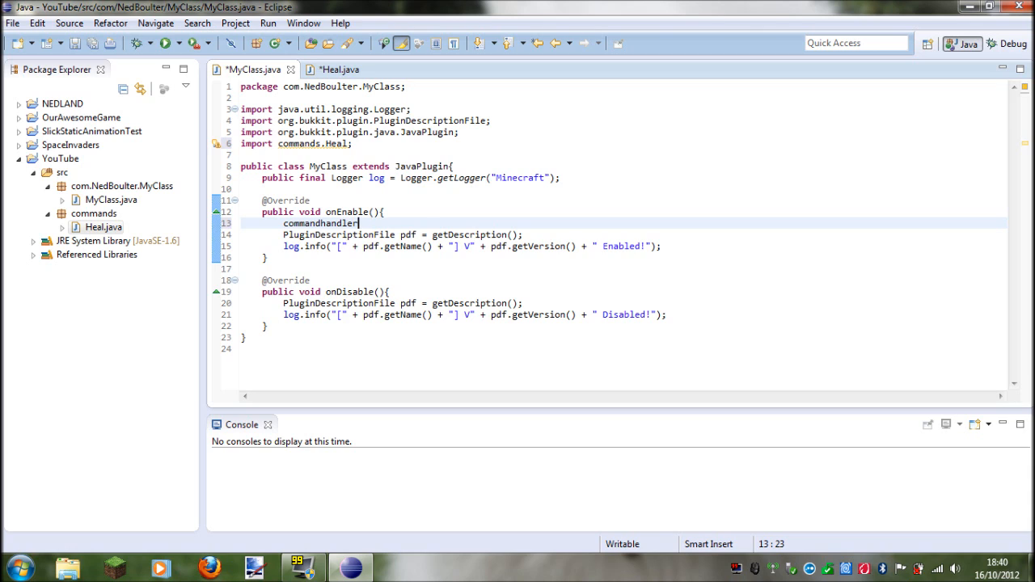
{"action": "type", "text": "();"}
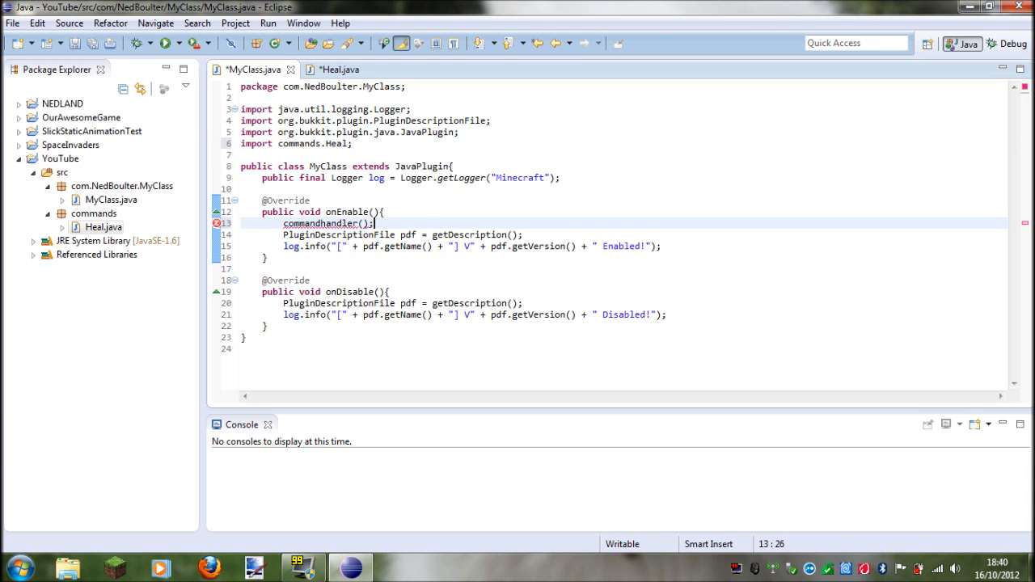
{"action": "double_click", "coordinate": [321, 223]}
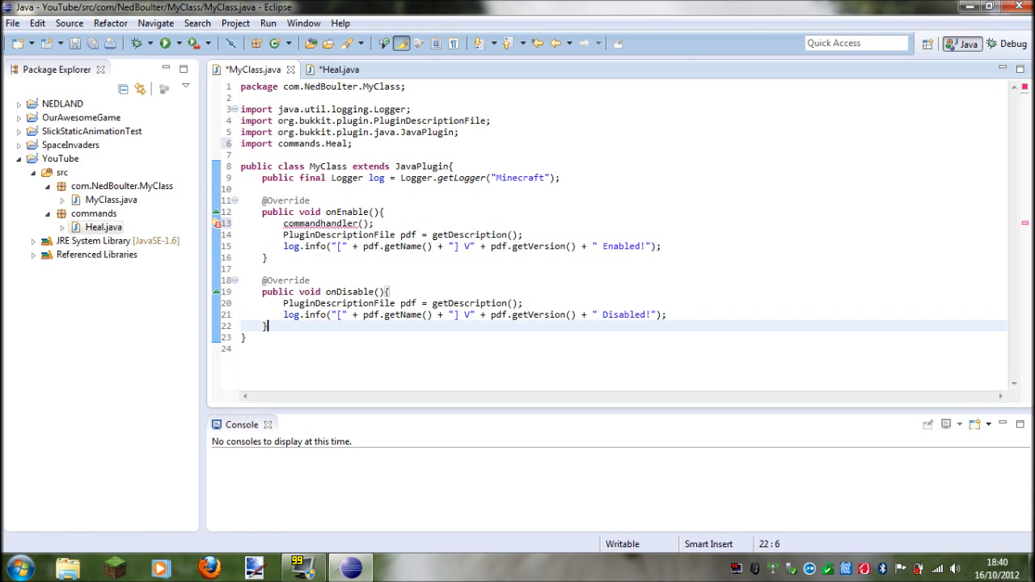
Step: Write an empty 'public void commandhandler()' method after onDisable and place the cursor inside
{"action": "type", "text": "public v"}
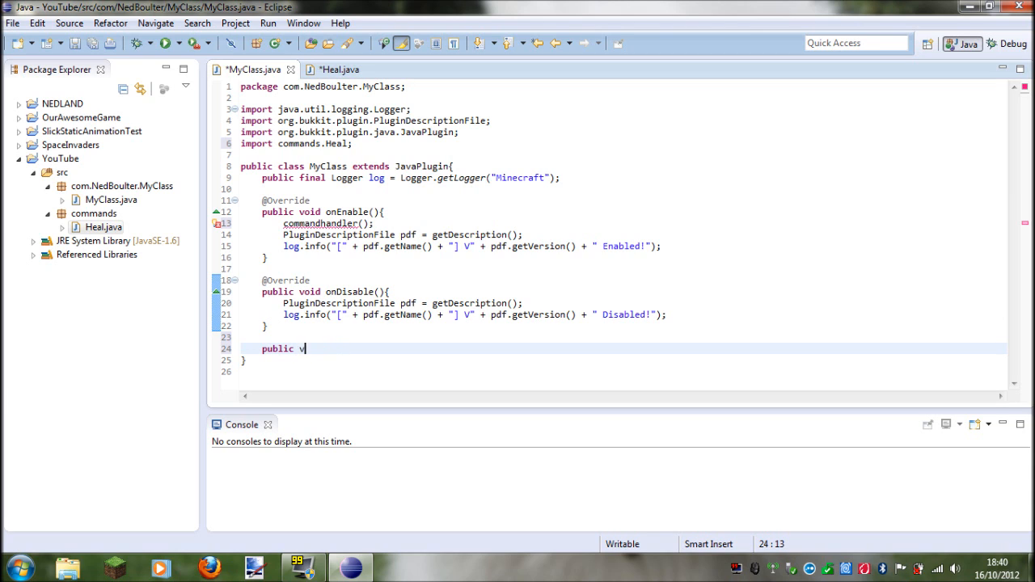
{"action": "type", "text": "oid comm"}
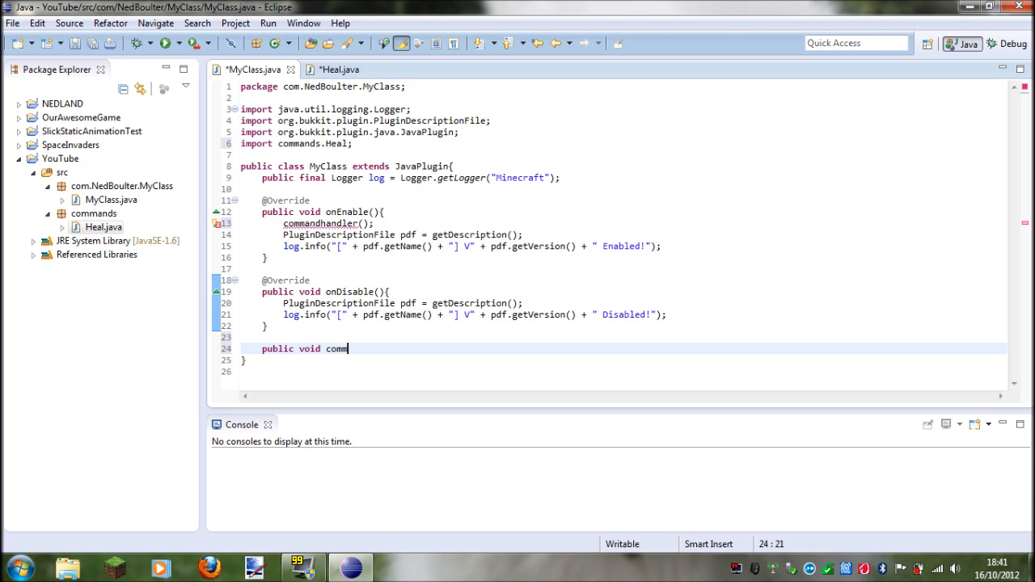
{"action": "type", "text": "andhandle"}
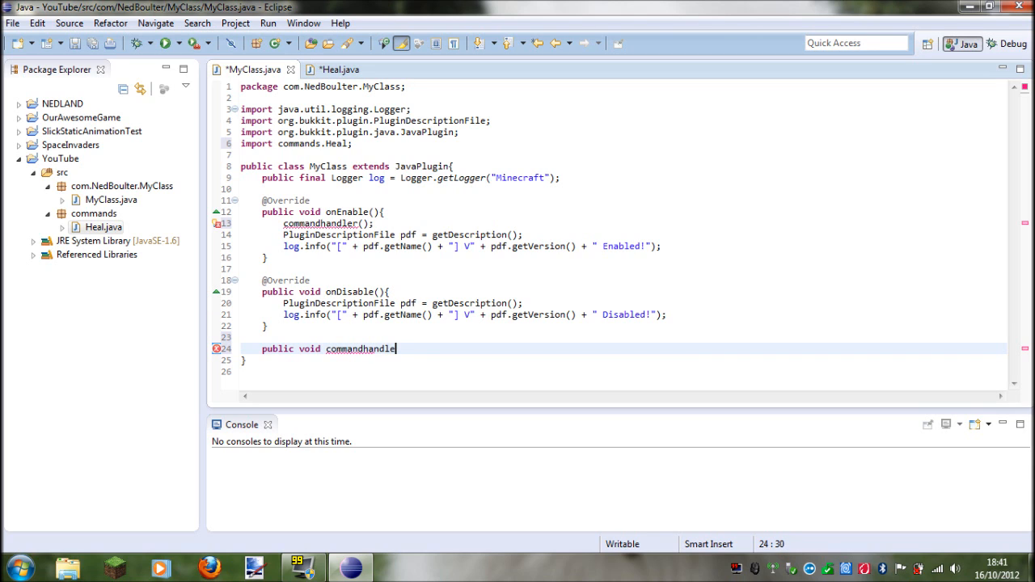
{"action": "type", "text": "r()"}
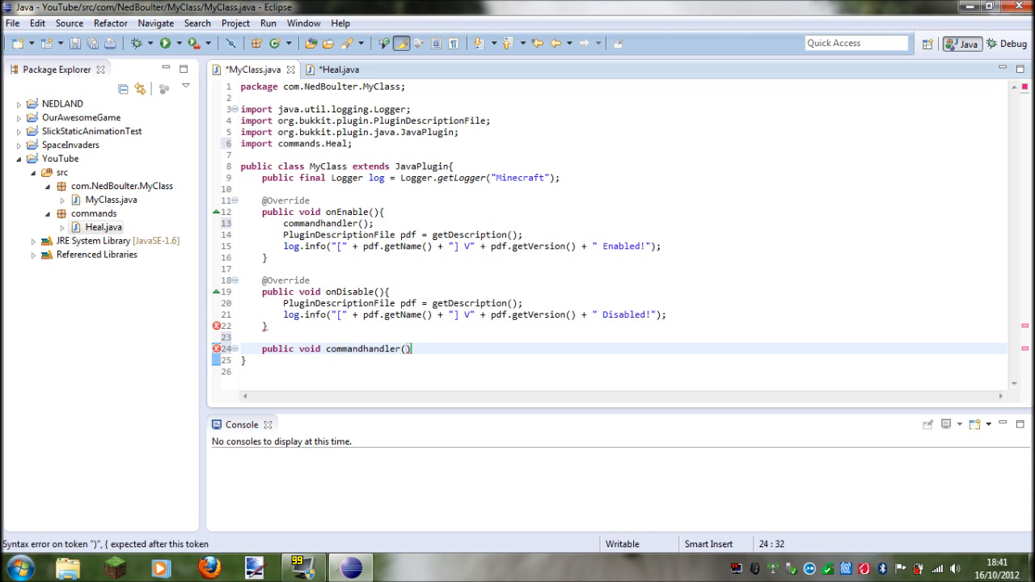
{"action": "type", "text": "{"}
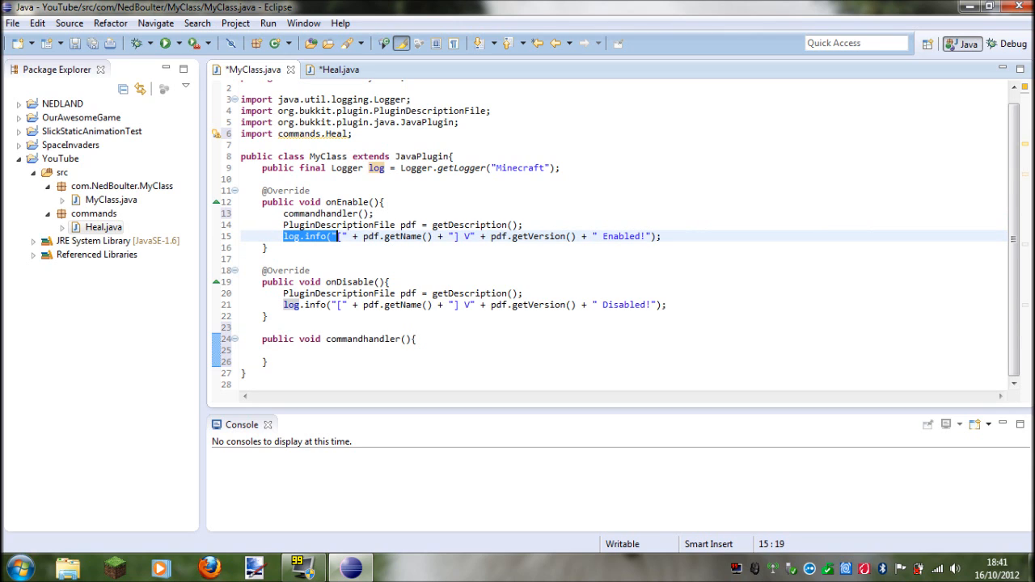
{"action": "left_click", "coordinate": [285, 351]}
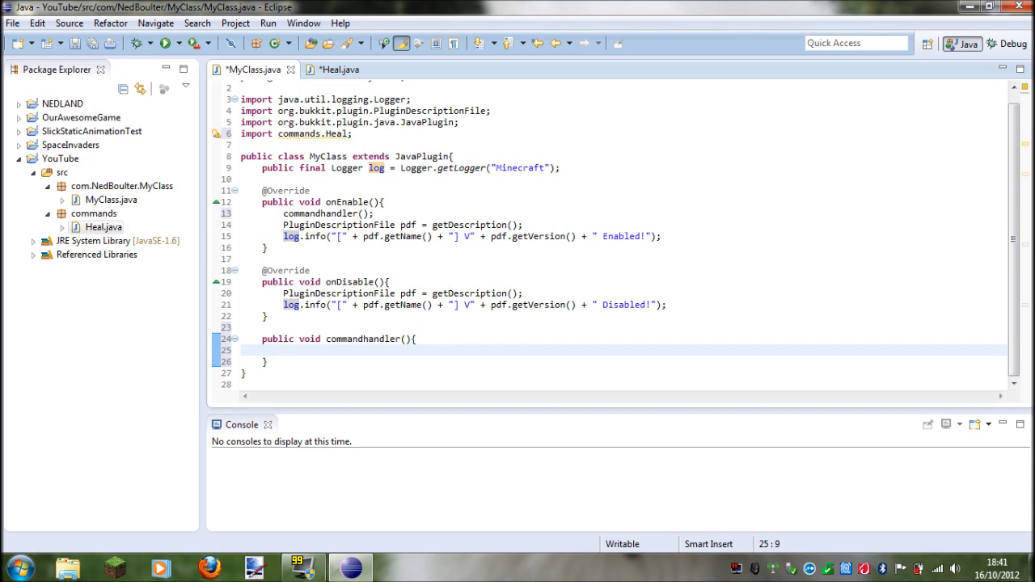
{"action": "left_click", "coordinate": [267, 361]}
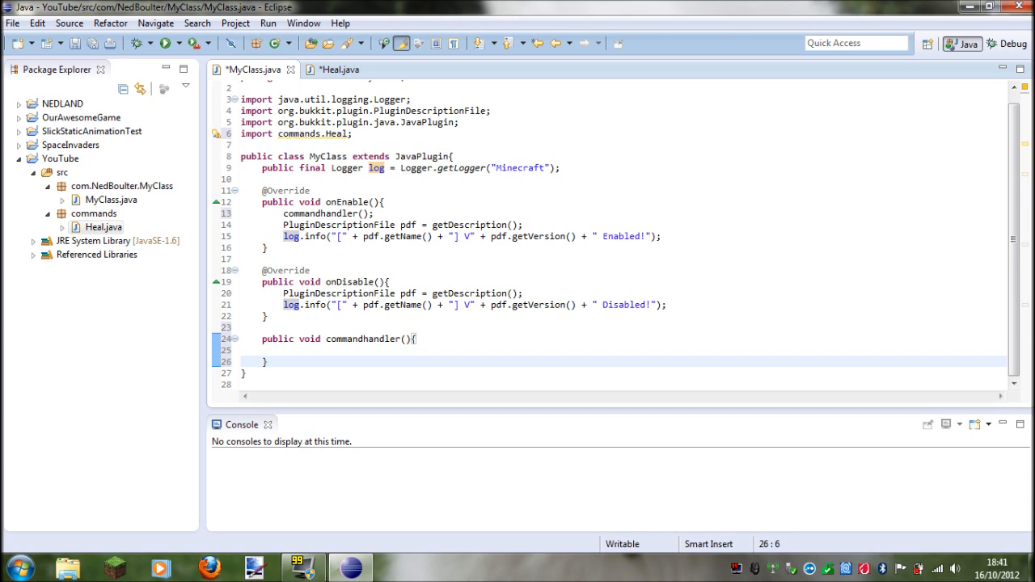
{"action": "left_click", "coordinate": [363, 339]}
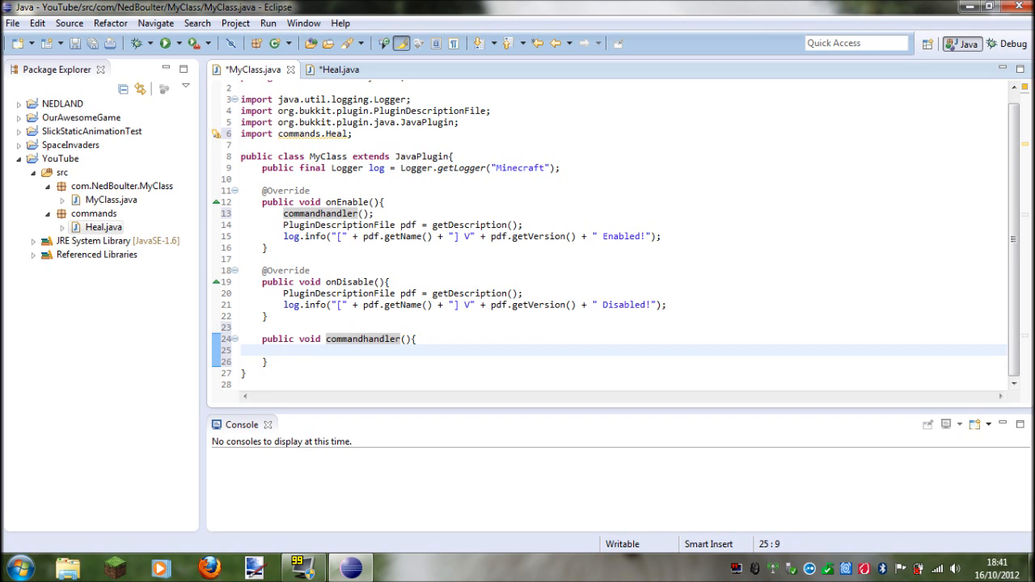
Step: Type Bukkit.getServer() on line 27, discarding the partial set and get names
{"action": "type", "text": "Bukkit."}
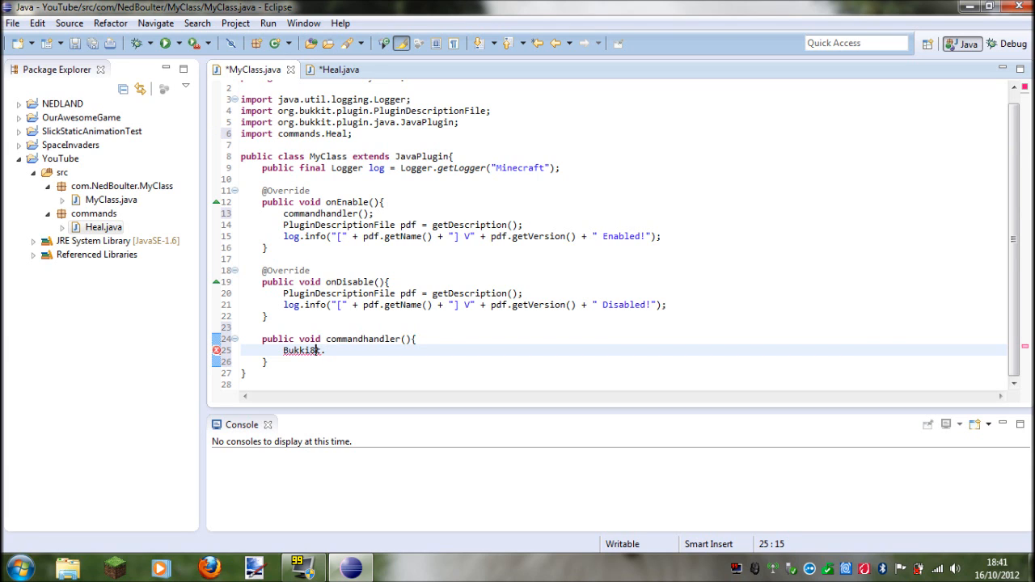
{"action": "key", "text": "BackSpace"}
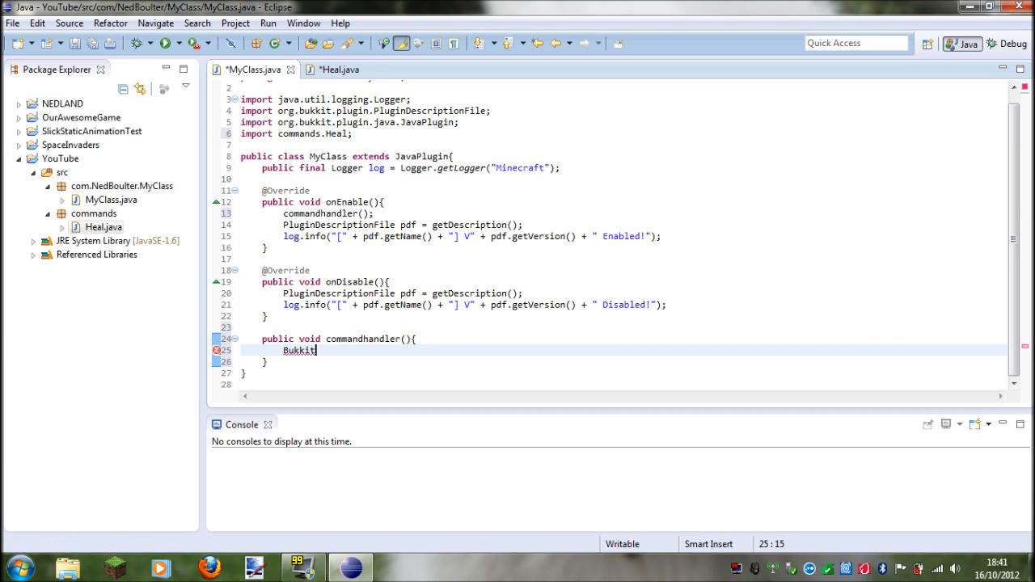
{"action": "type", "text": "."}
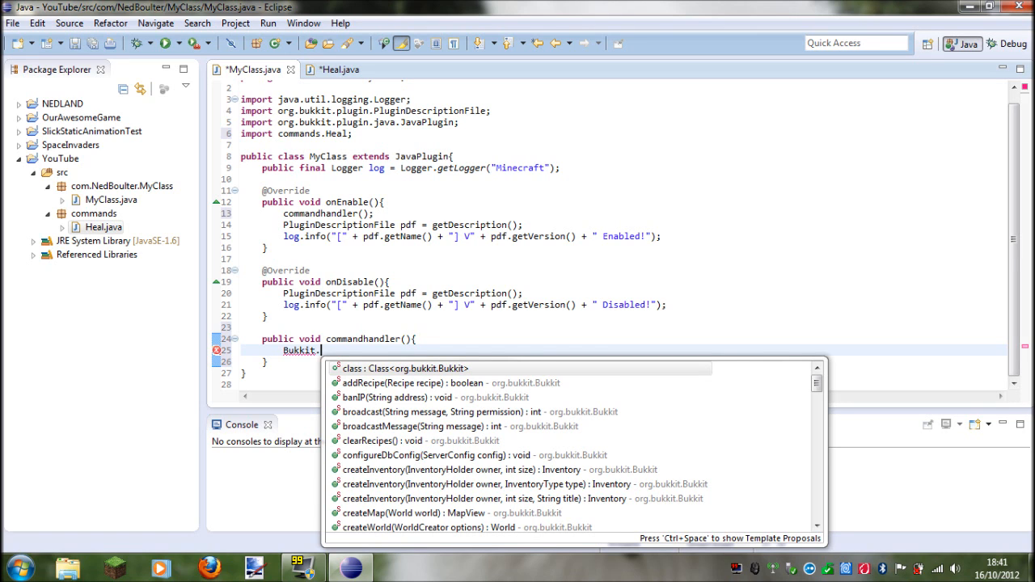
{"action": "type", "text": "g"}
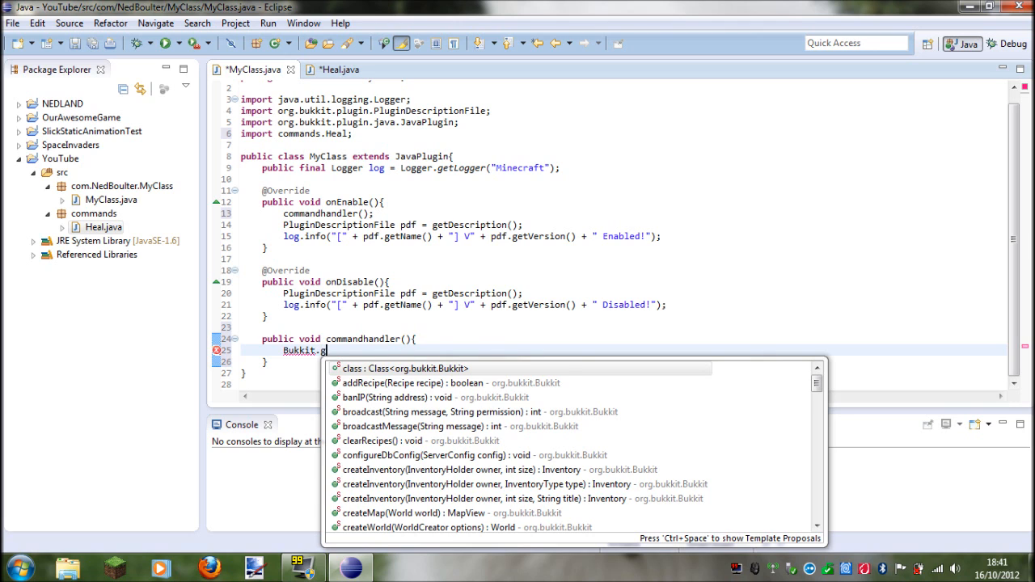
{"action": "type", "text": "etServer("}
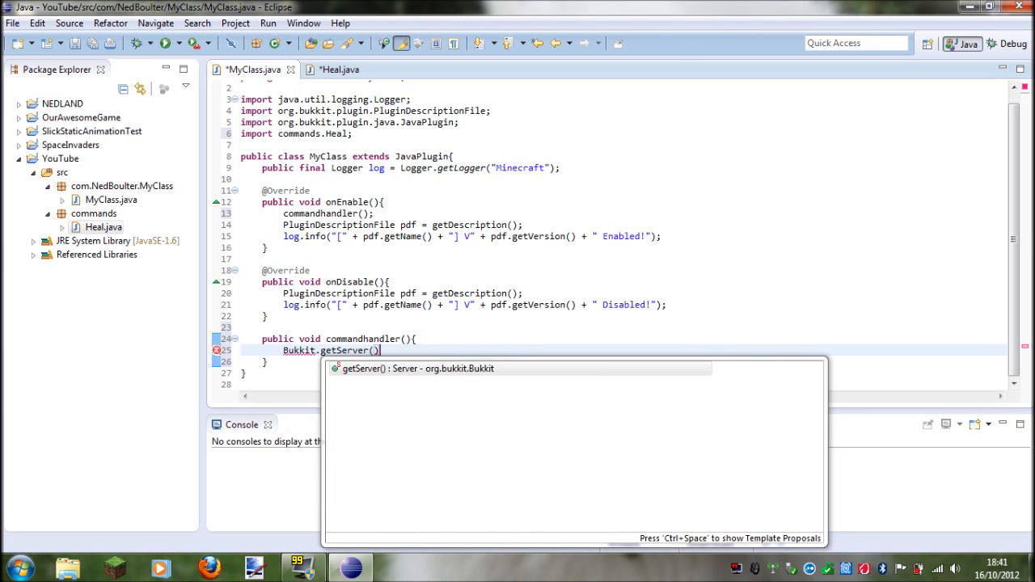
{"action": "type", "text": ".s"}
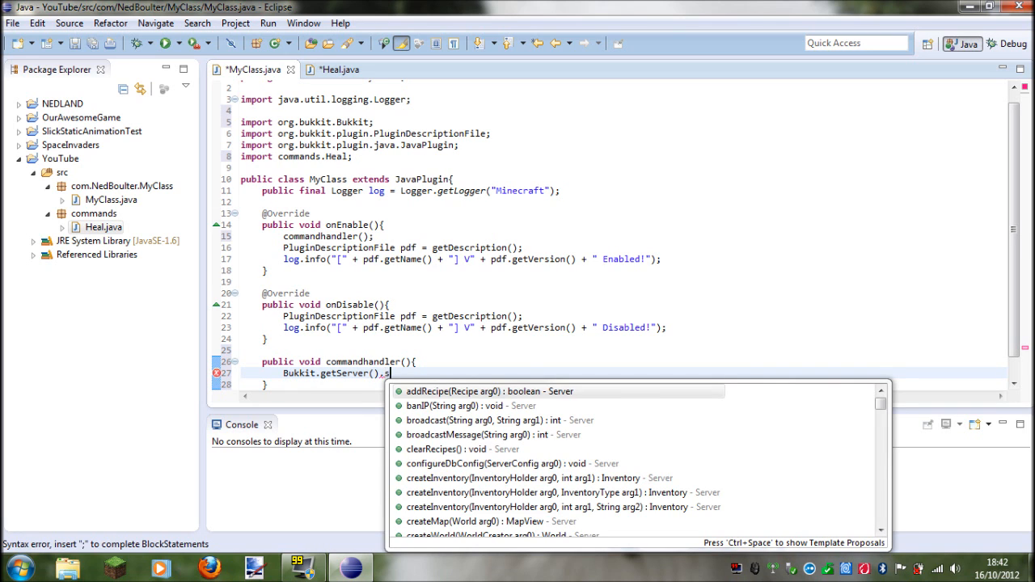
{"action": "type", "text": "et"}
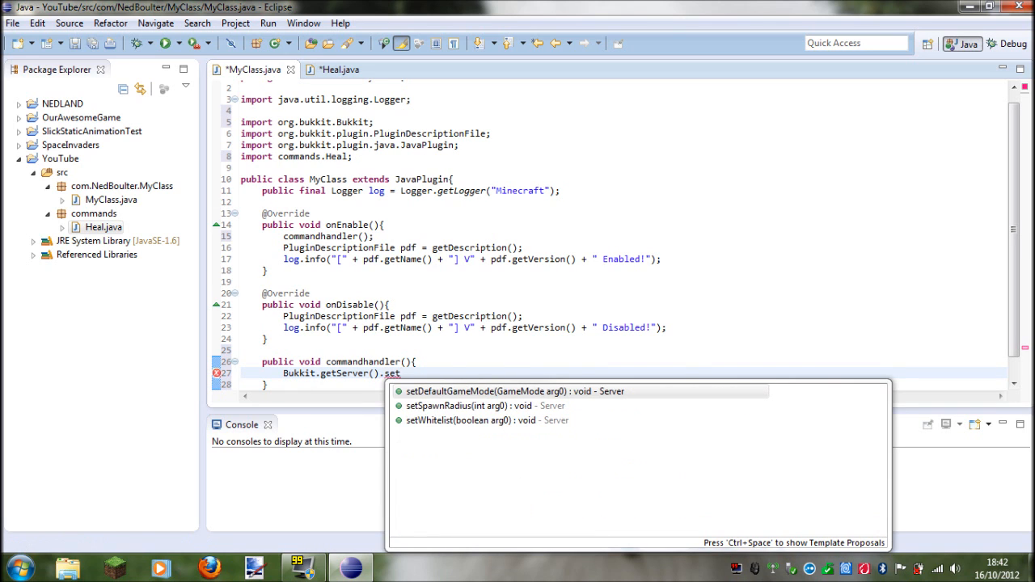
{"action": "key", "text": "BackSpace"}
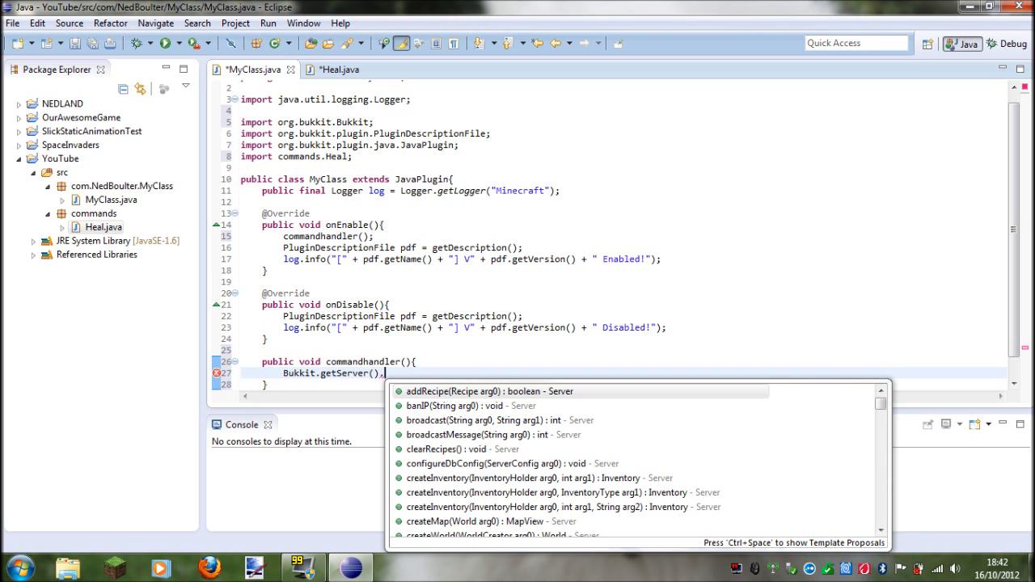
{"action": "type", "text": "get"}
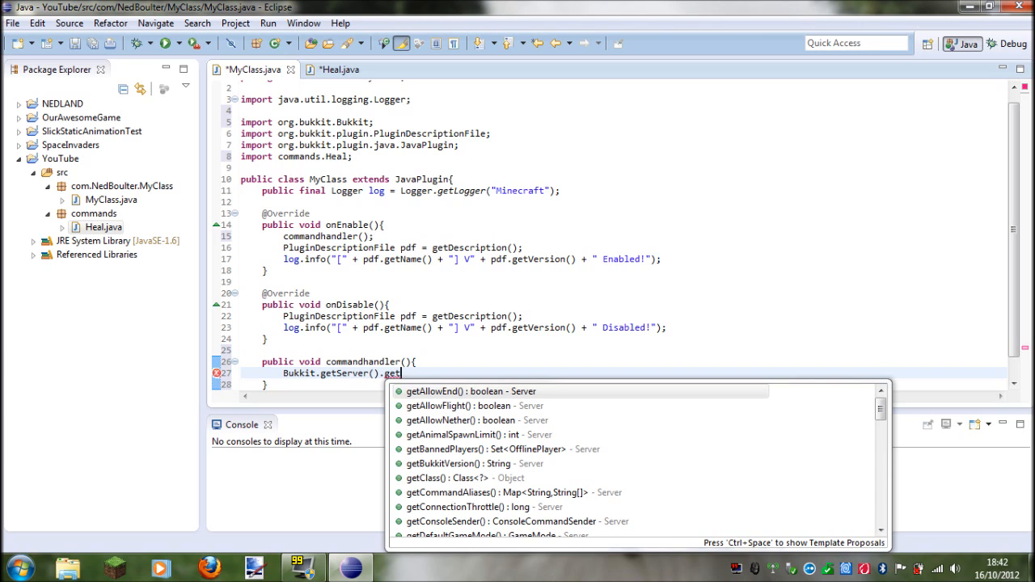
{"action": "key", "text": "Escape"}
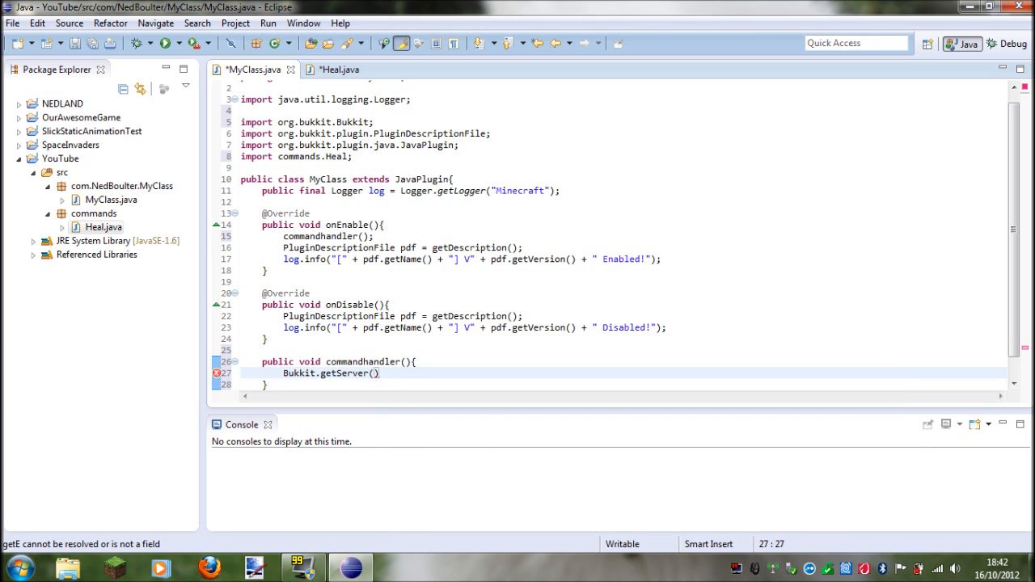
Step: Append '.' and browse the server method suggestions before dismissing them
{"action": "type", "text": "."}
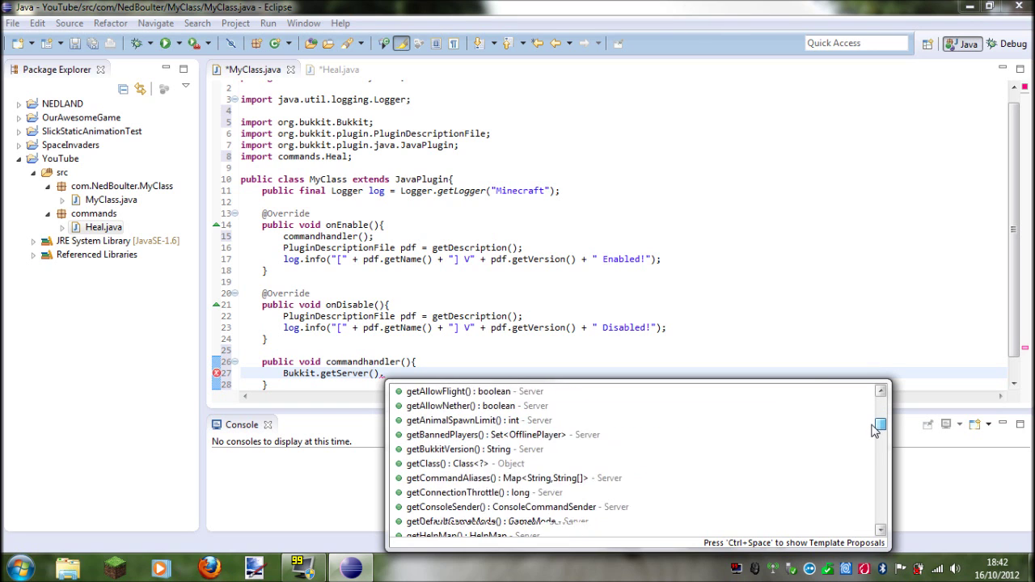
{"action": "scroll", "scroll_direction": "down", "scroll_amount": 3}
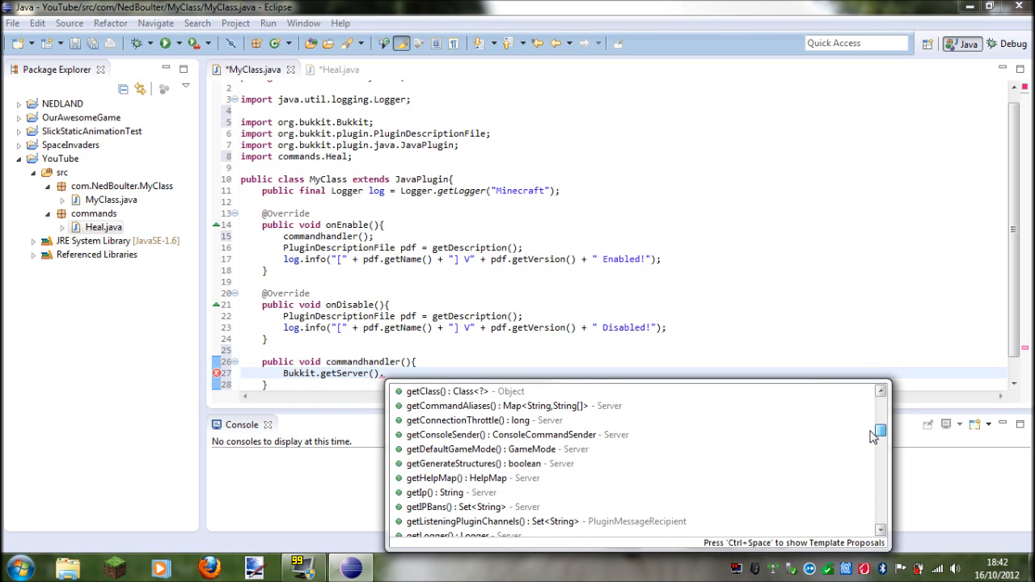
{"action": "scroll", "scroll_direction": "down", "scroll_amount": 3}
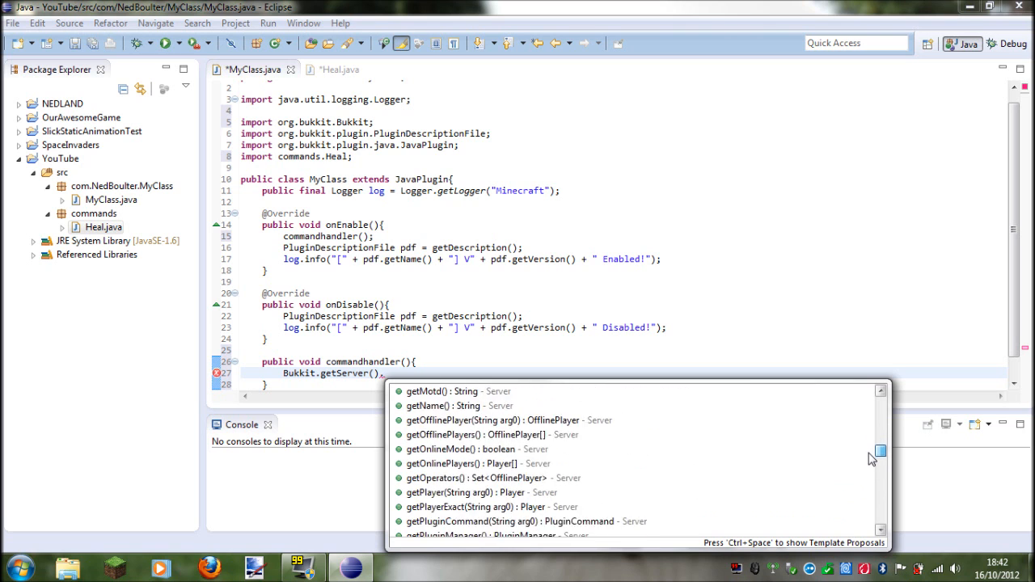
{"action": "scroll", "scroll_direction": "down", "scroll_amount": 3}
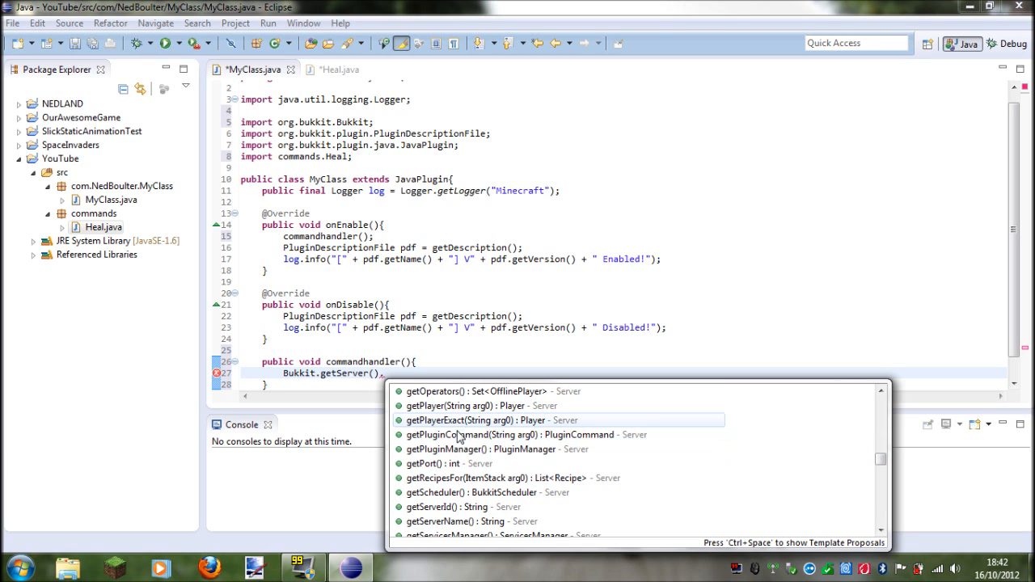
{"action": "key", "text": "Escape"}
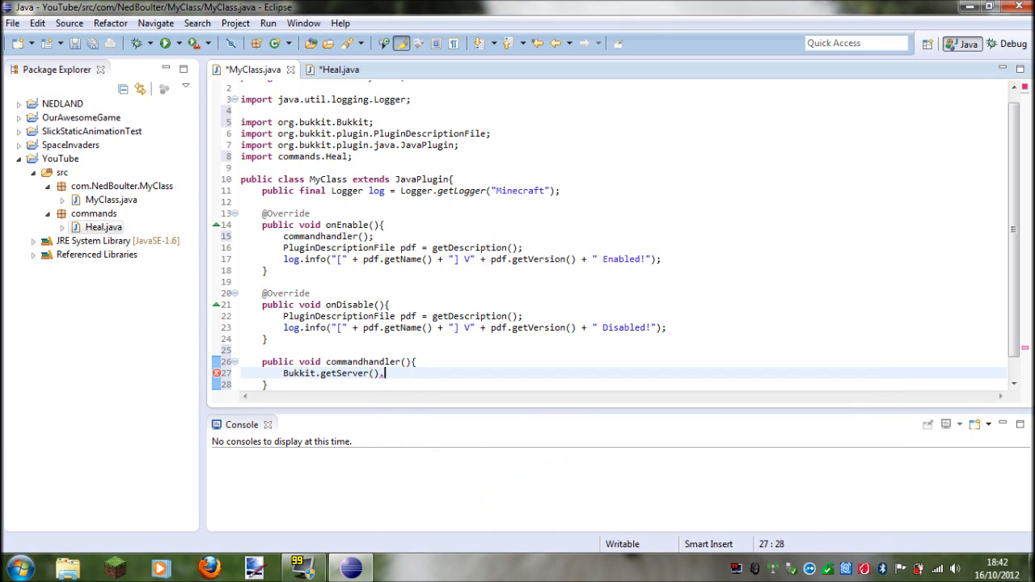
Step: Extend the line with getPluginCommand("heal").set and review the command's setter suggestions
{"action": "type", "text": "g"}
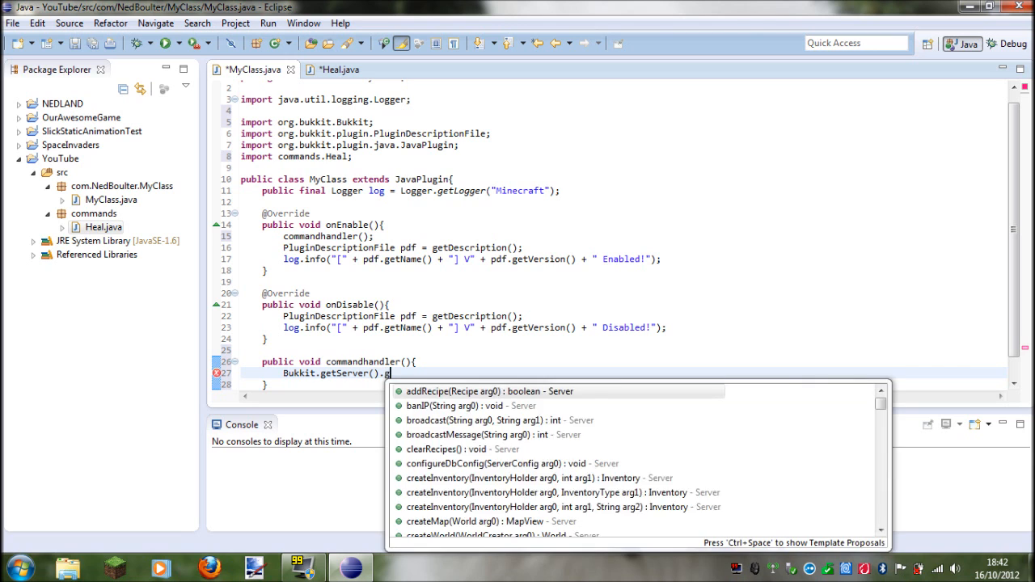
{"action": "type", "text": "etPluginCommand(\""}
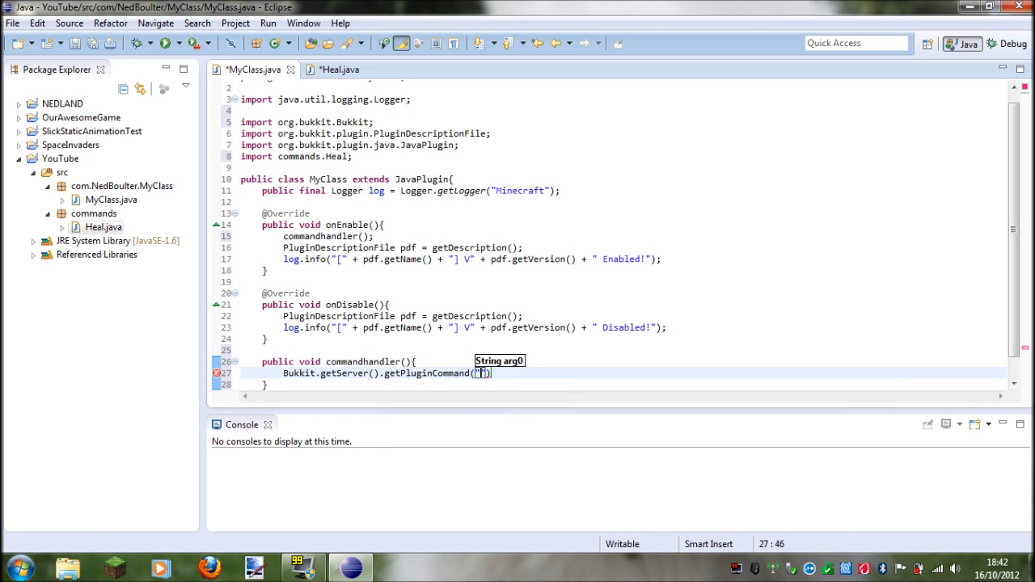
{"action": "type", "text": "heal"}
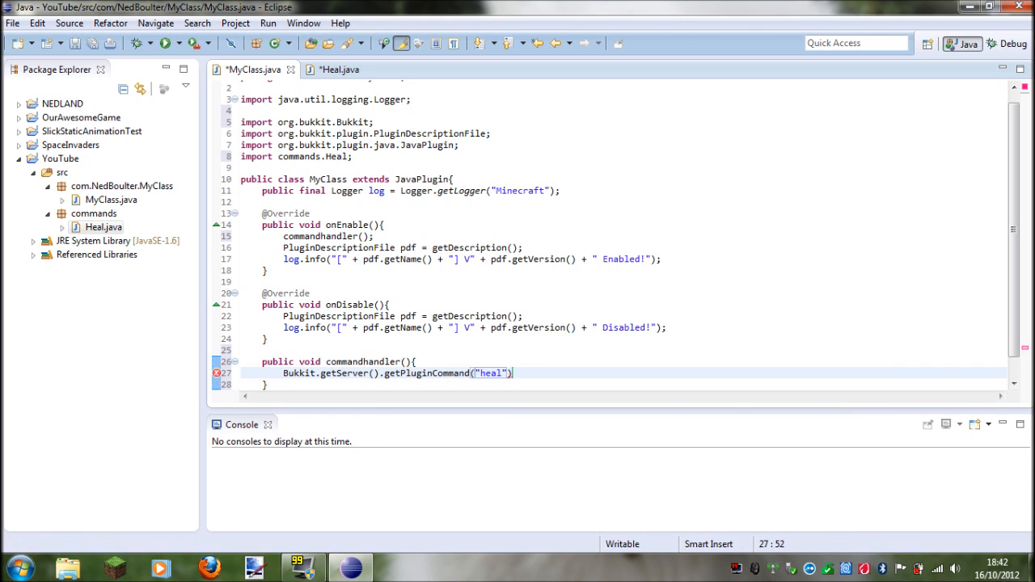
{"action": "type", "text": "."}
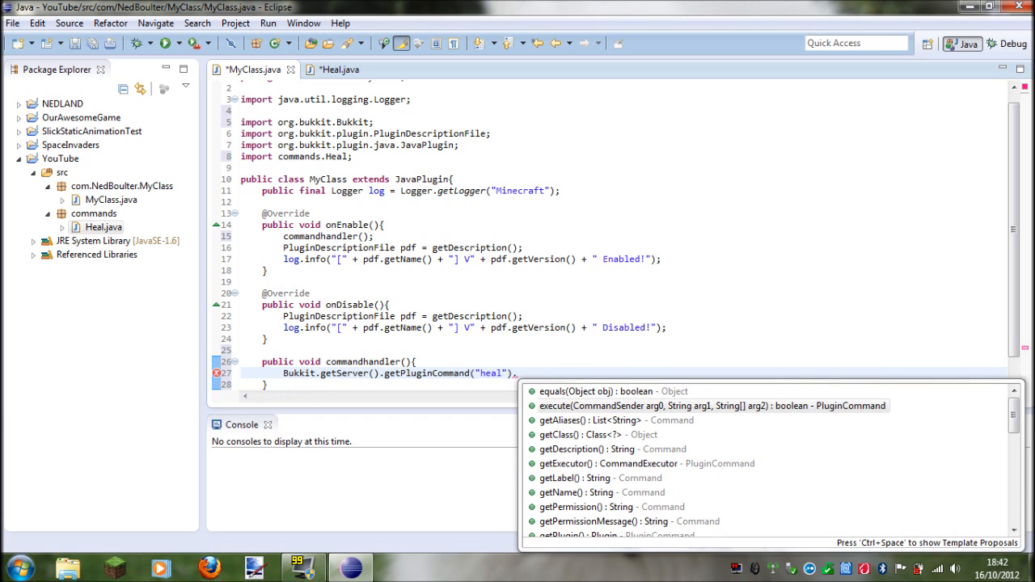
{"action": "type", "text": ".set"}
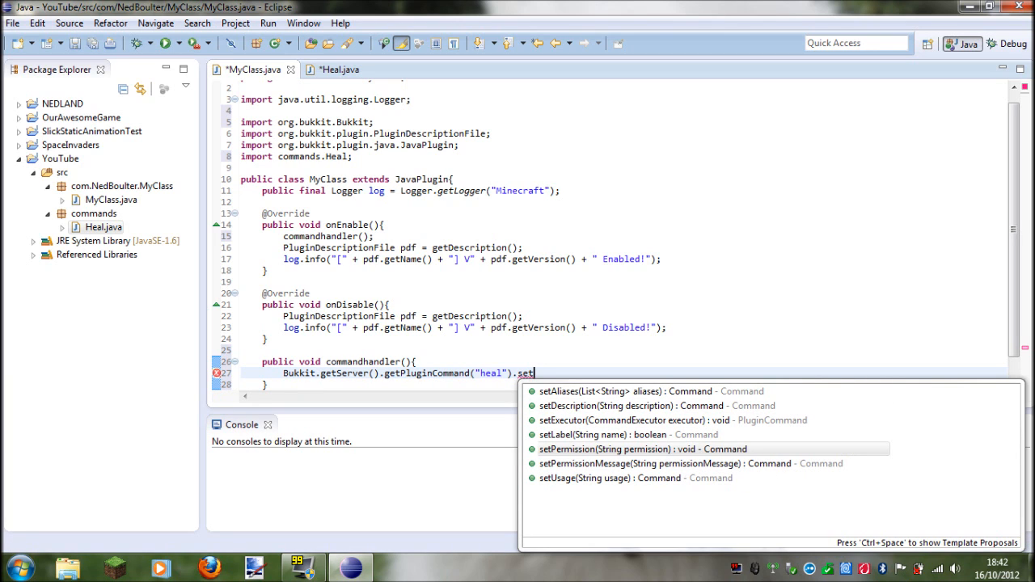
{"action": "key", "text": "Escape"}
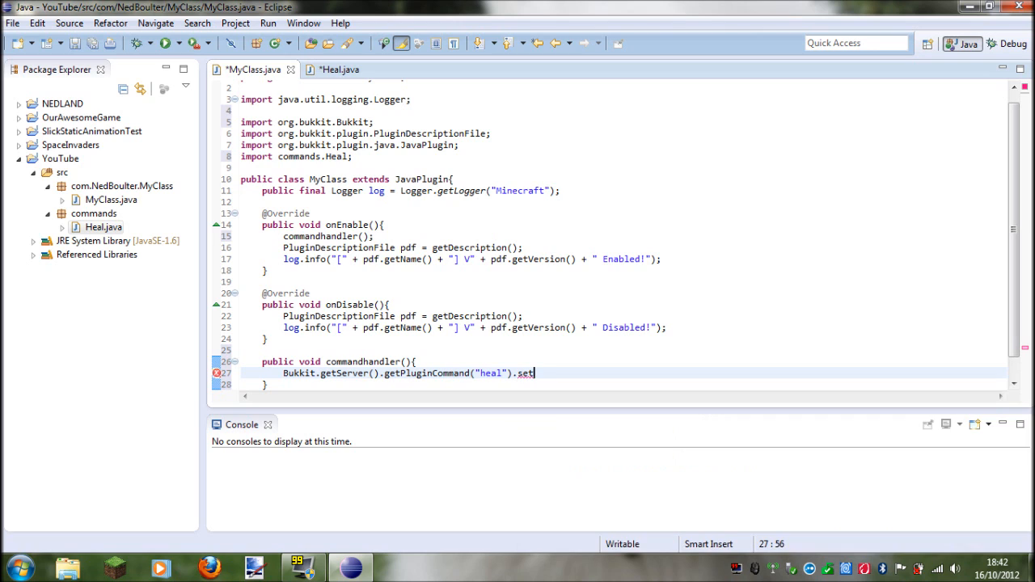
Step: Complete the line as setExecutor(new Heal()); and inspect the Heal-not-CommandExecutor error
{"action": "double_click", "coordinate": [524, 373]}
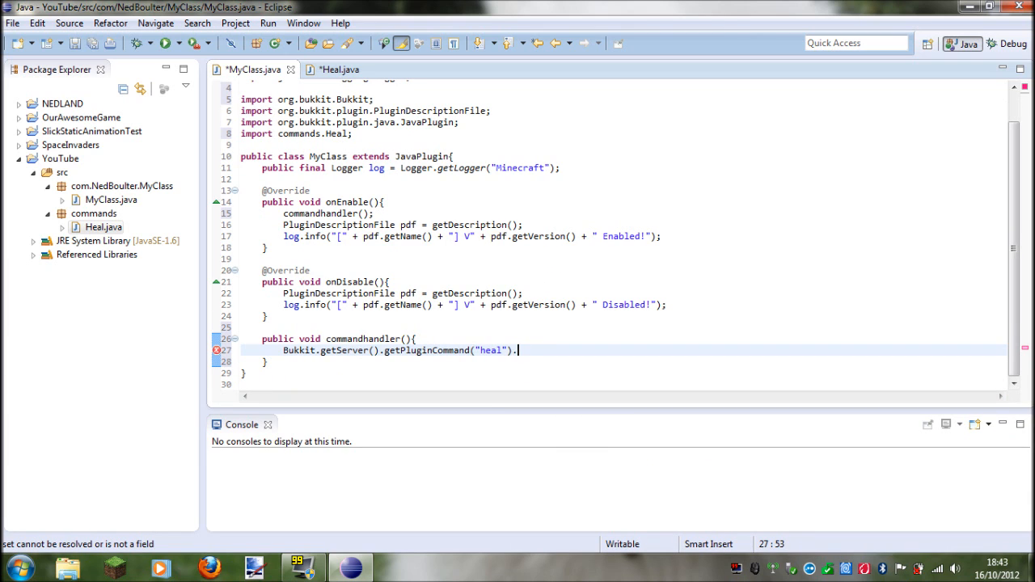
{"action": "type", "text": "."}
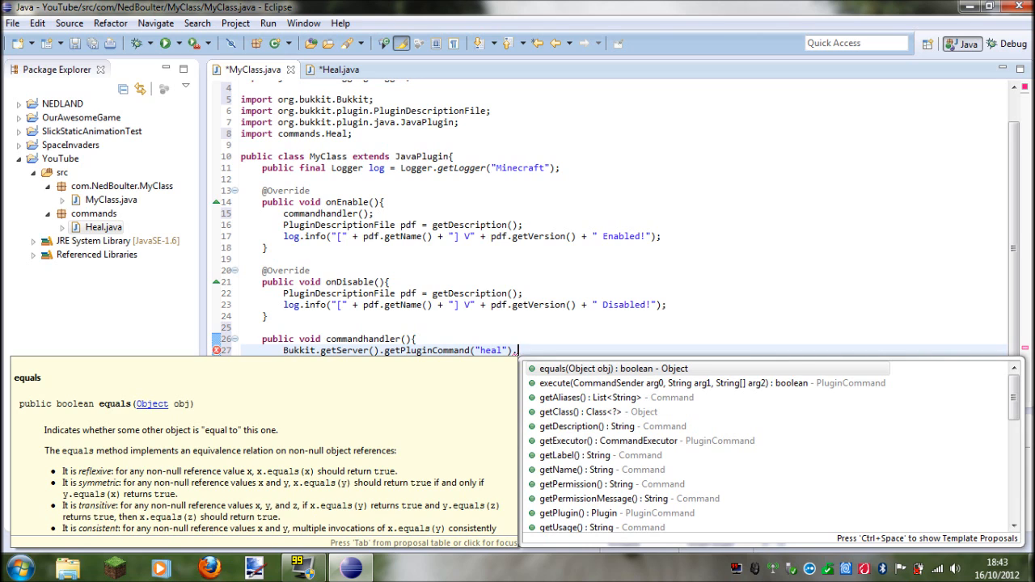
{"action": "type", "text": ".setExecutor(ce"}
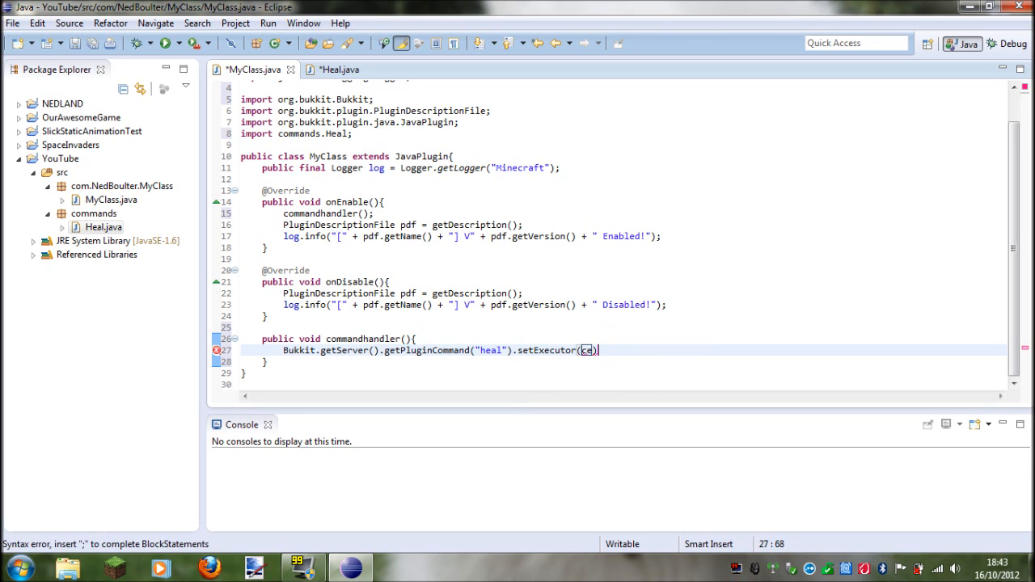
{"action": "key", "text": "BackSpace"}
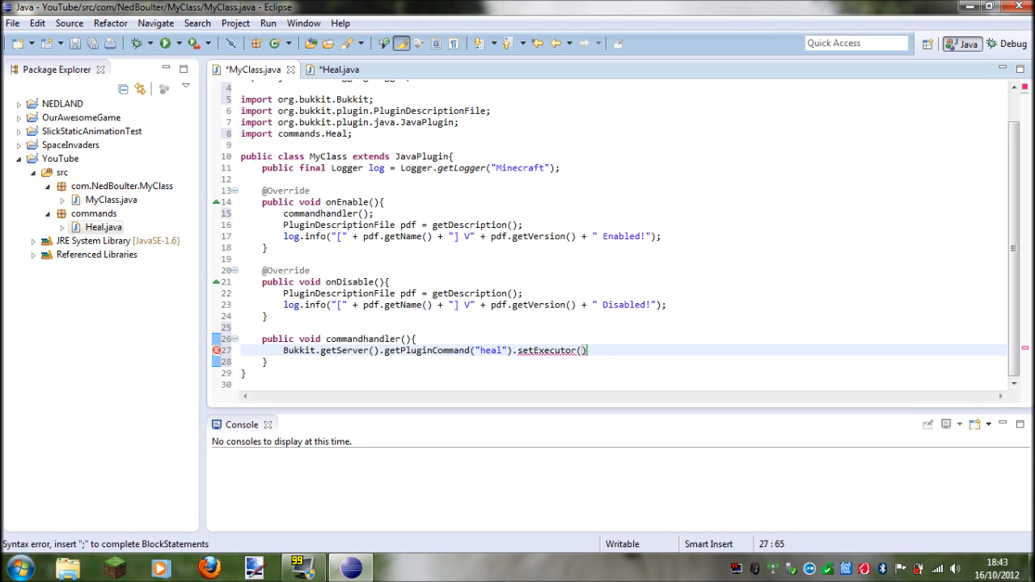
{"action": "type", "text": "new"}
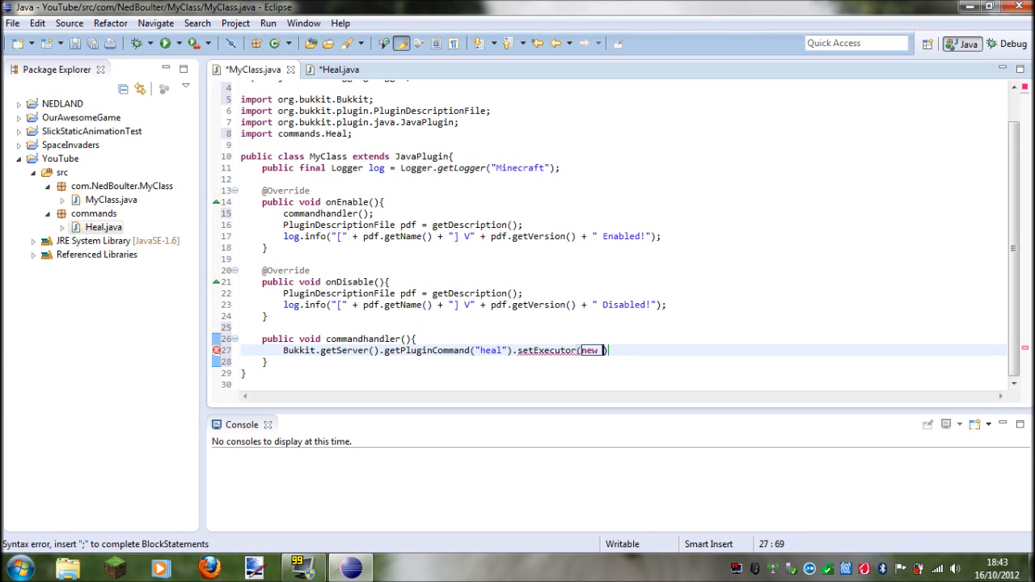
{"action": "type", "text": "Heal"}
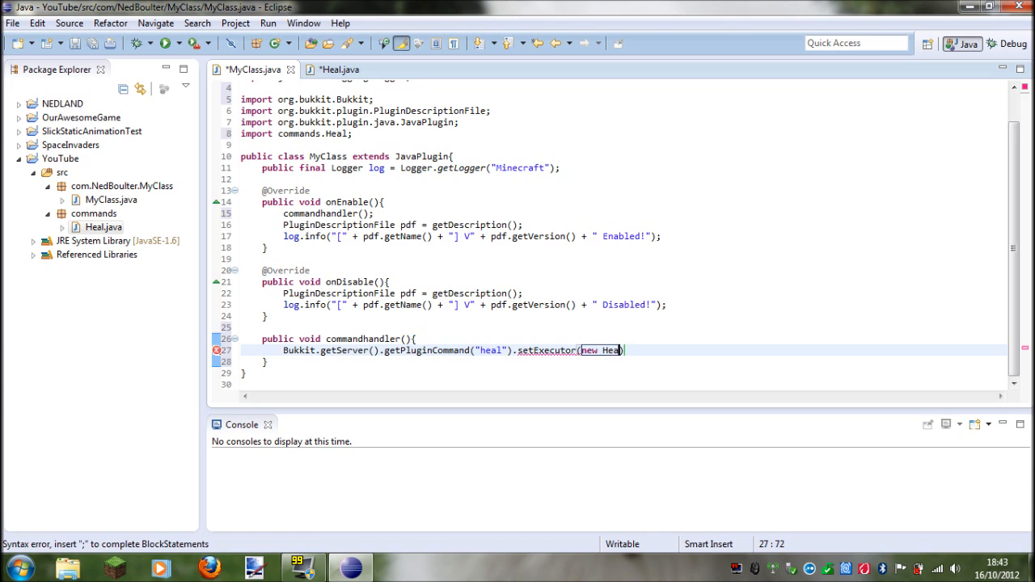
{"action": "type", "text": ");"}
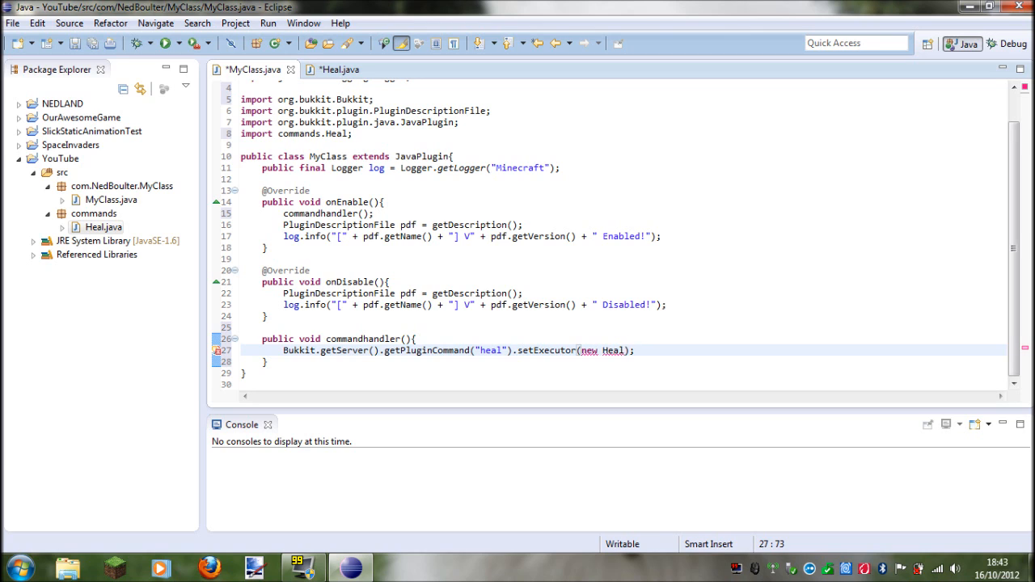
{"action": "type", "text": "())"}
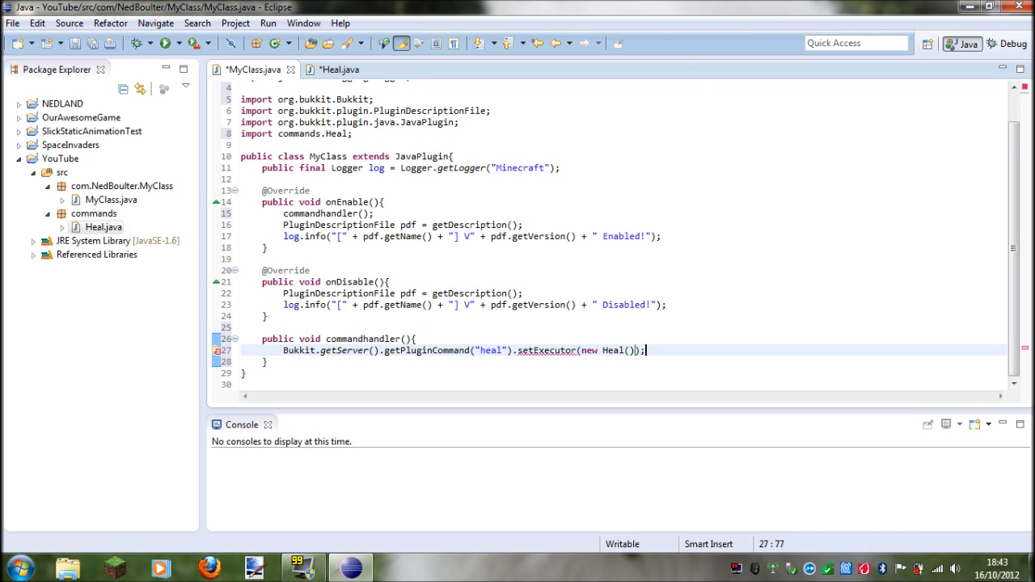
{"action": "mouse_move", "coordinate": [552, 351]}
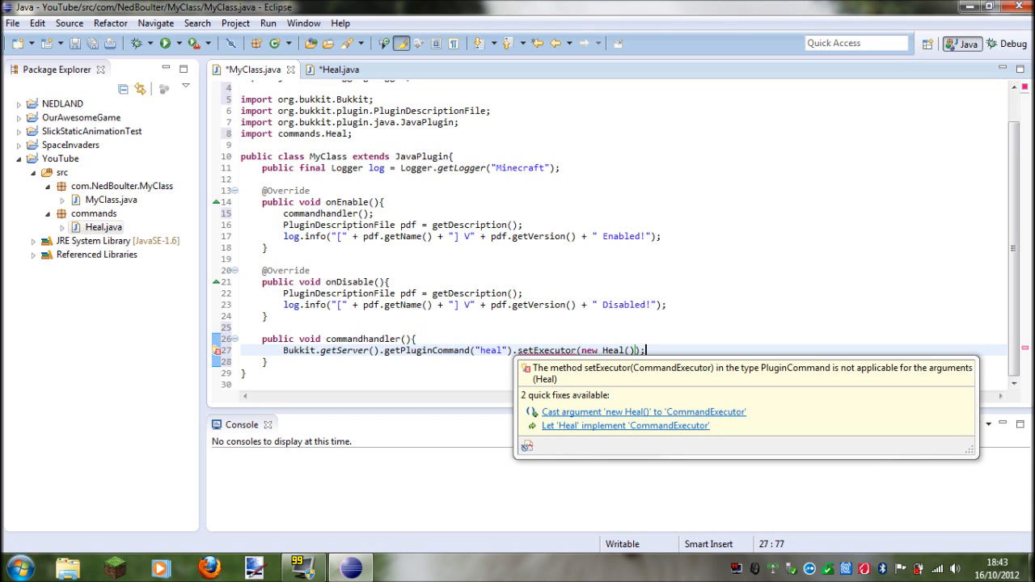
{"action": "mouse_move", "coordinate": [610, 435]}
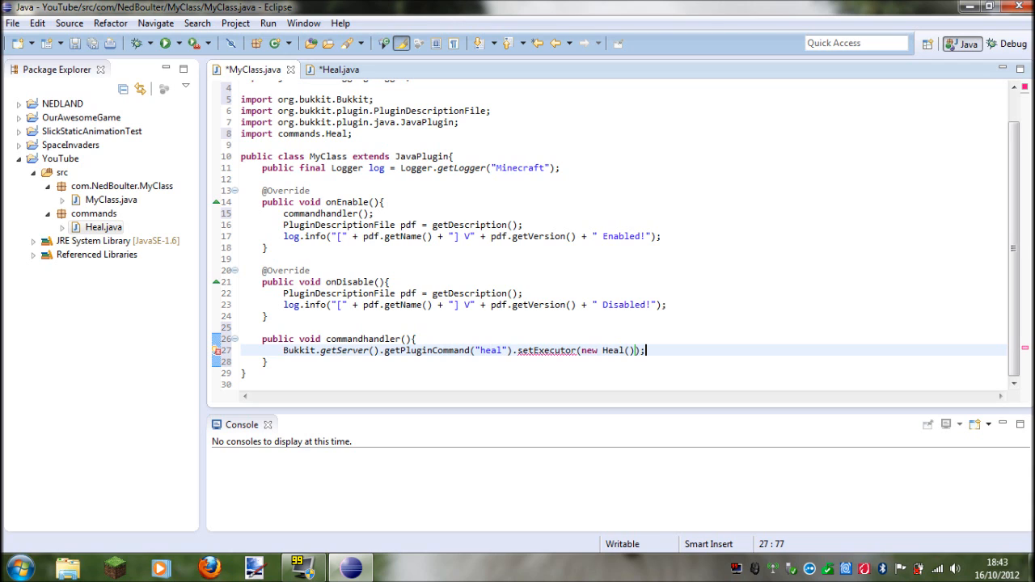
{"action": "left_click_drag", "start_coordinate": [639, 351], "coordinate": [338, 338]}
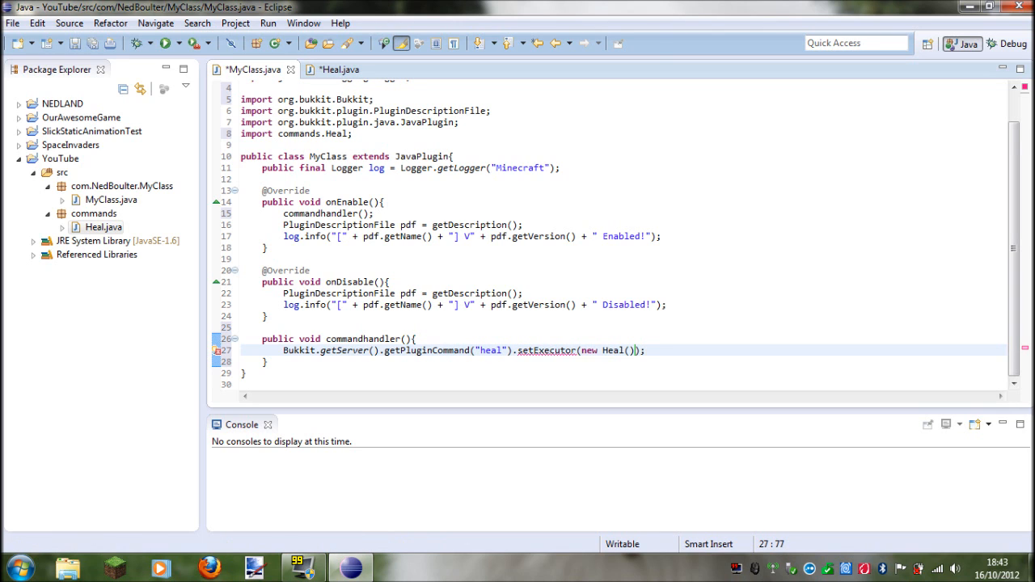
Step: Delete the heal registration line and write an empty setExecutor(String command, CommandExecutor ce) method
{"action": "triple_click", "coordinate": [461, 350]}
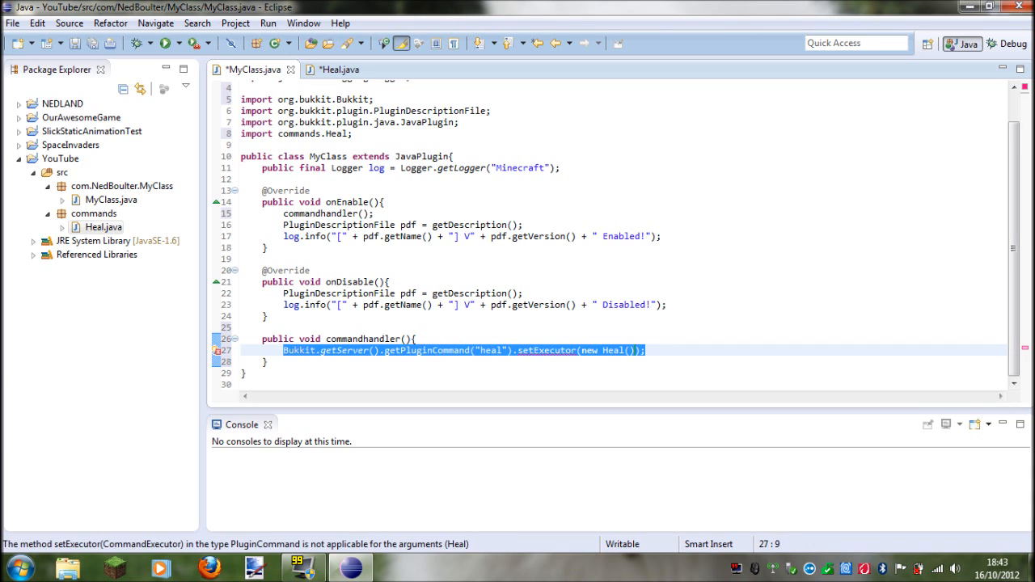
{"action": "key", "text": "Delete"}
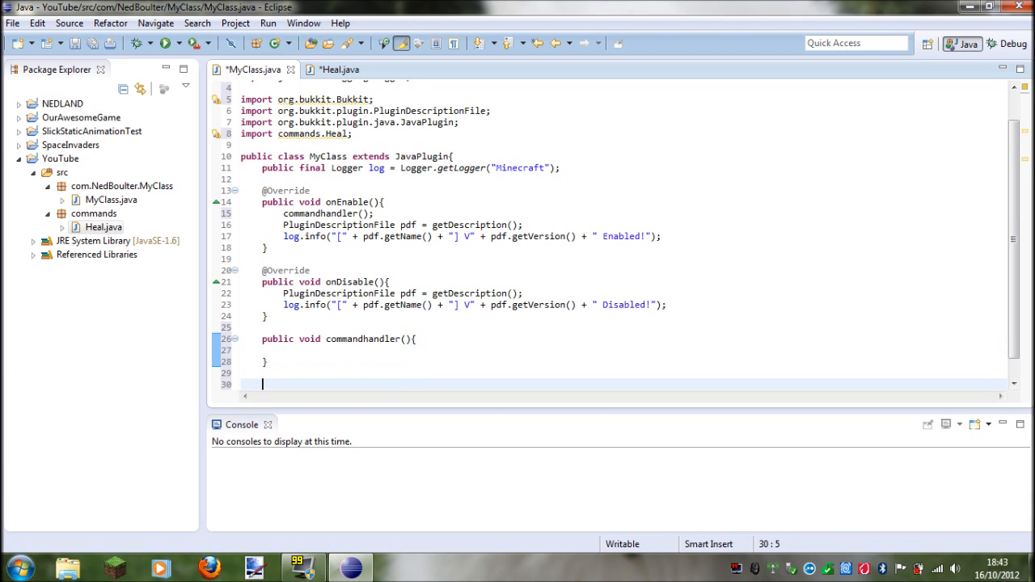
{"action": "type", "text": "public void"}
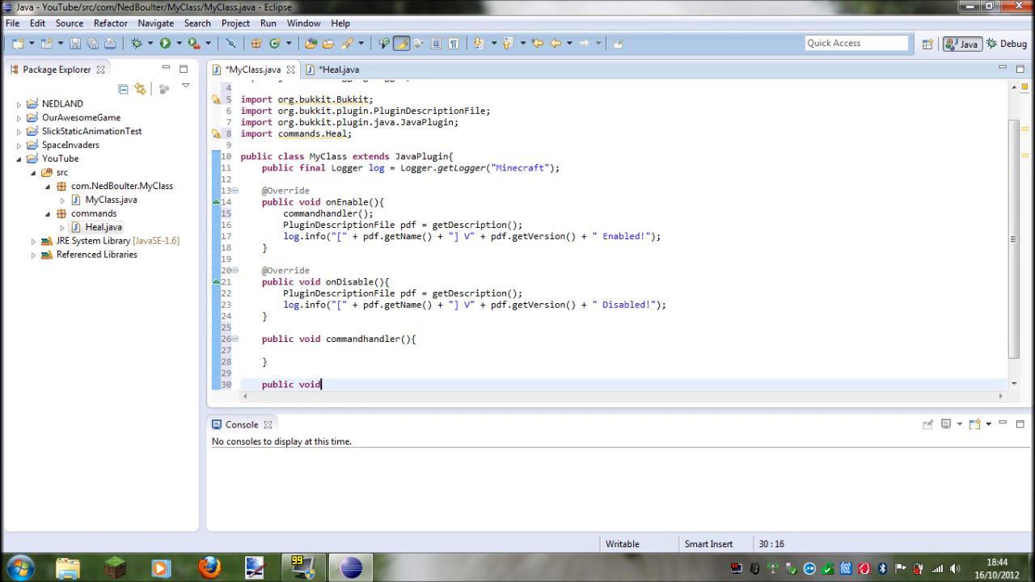
{"action": "type", "text": "setr"}
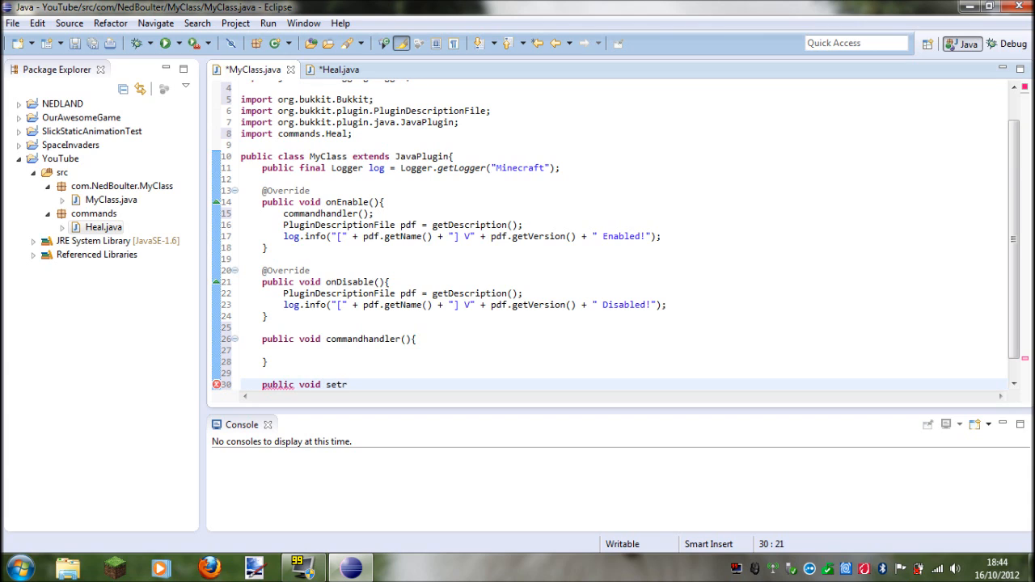
{"action": "type", "text": "Ex"}
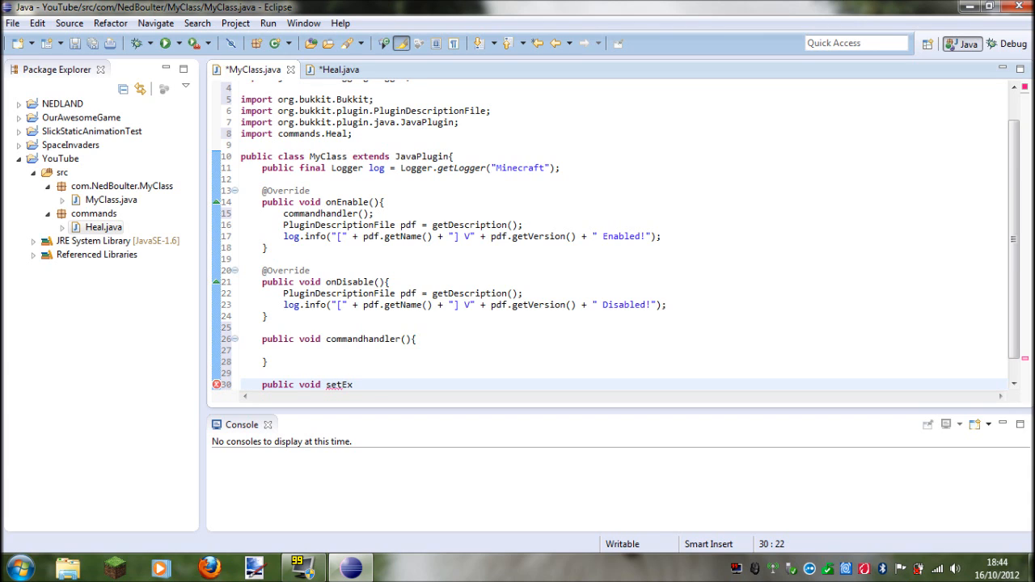
{"action": "type", "text": "ecutor("}
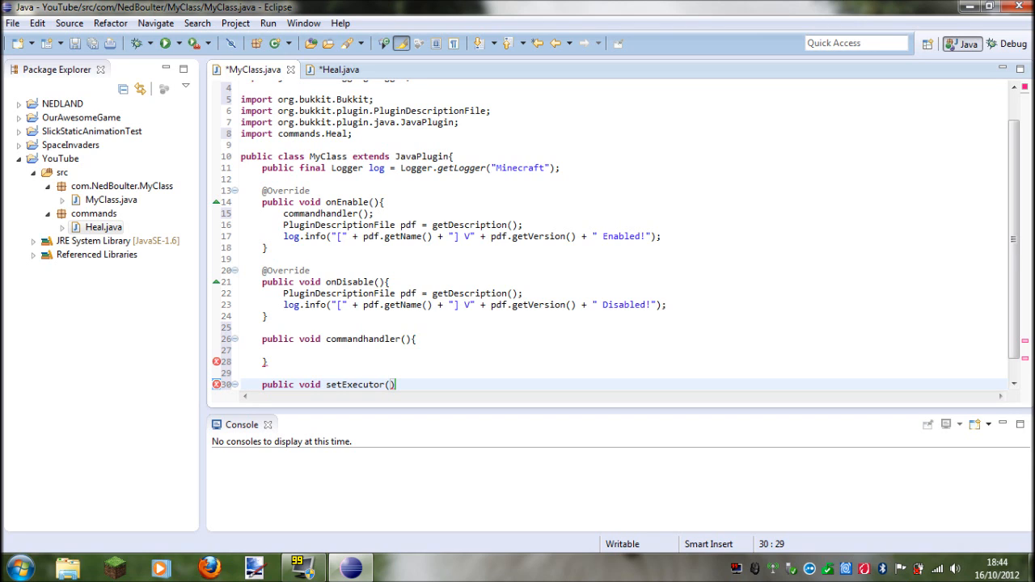
{"action": "type", "text": "String"}
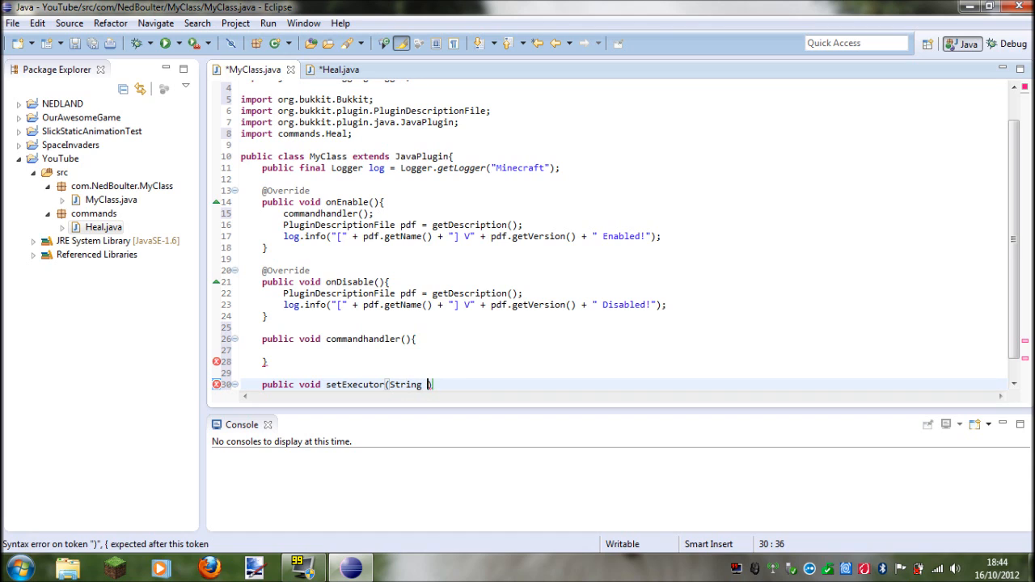
{"action": "type", "text": "command)"}
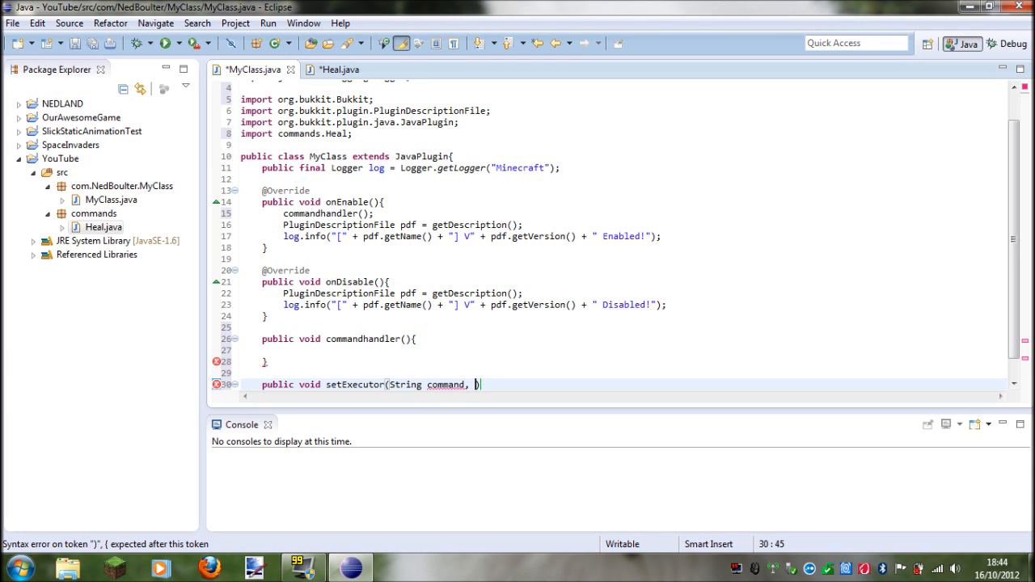
{"action": "type", "text": "CommandExecutor"}
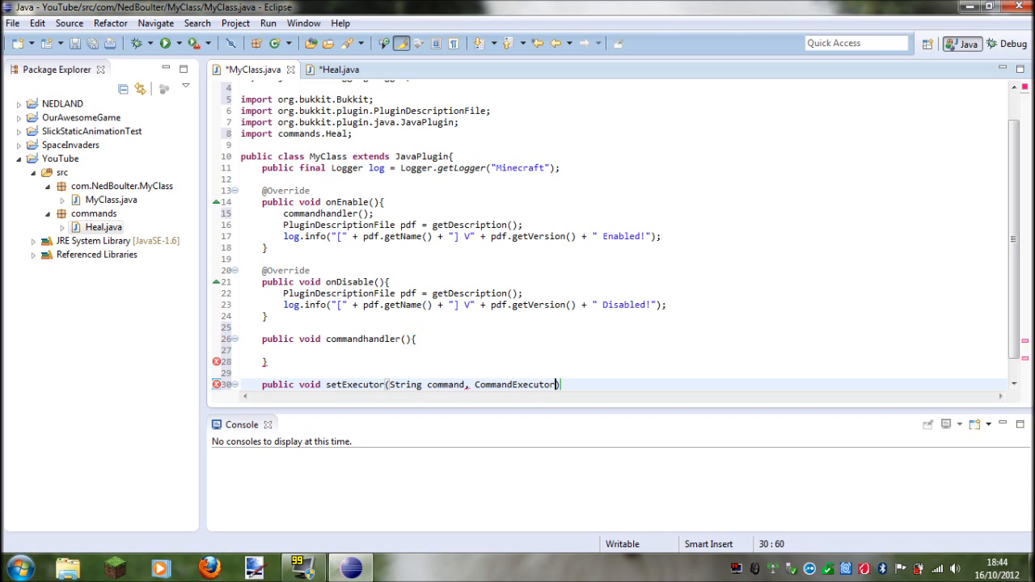
{"action": "type", "text": "ce"}
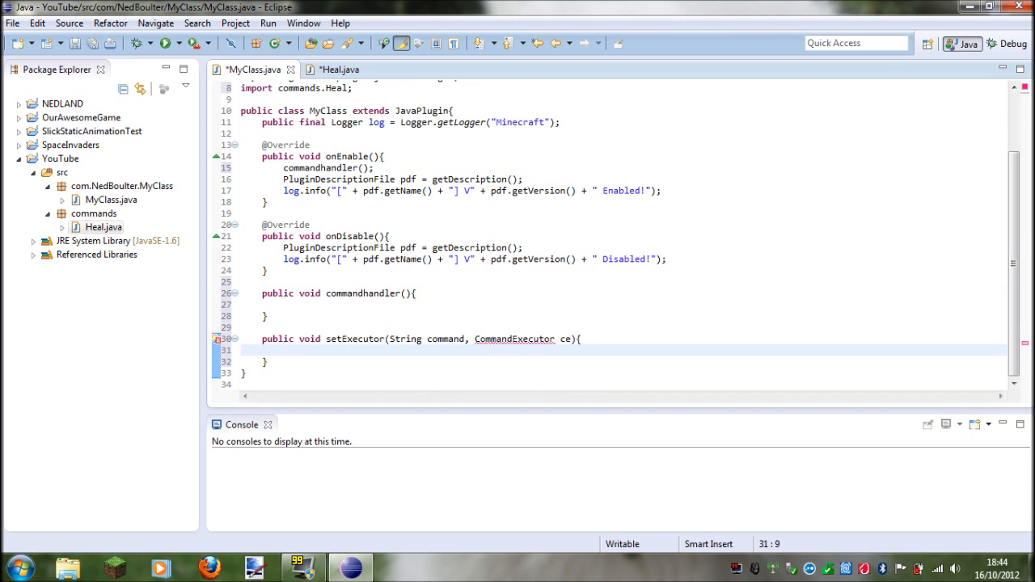
Step: Write Bukkit.getPluginCommand(command).setExecutor(ce); inside the setExecutor method body
{"action": "left_click", "coordinate": [514, 339]}
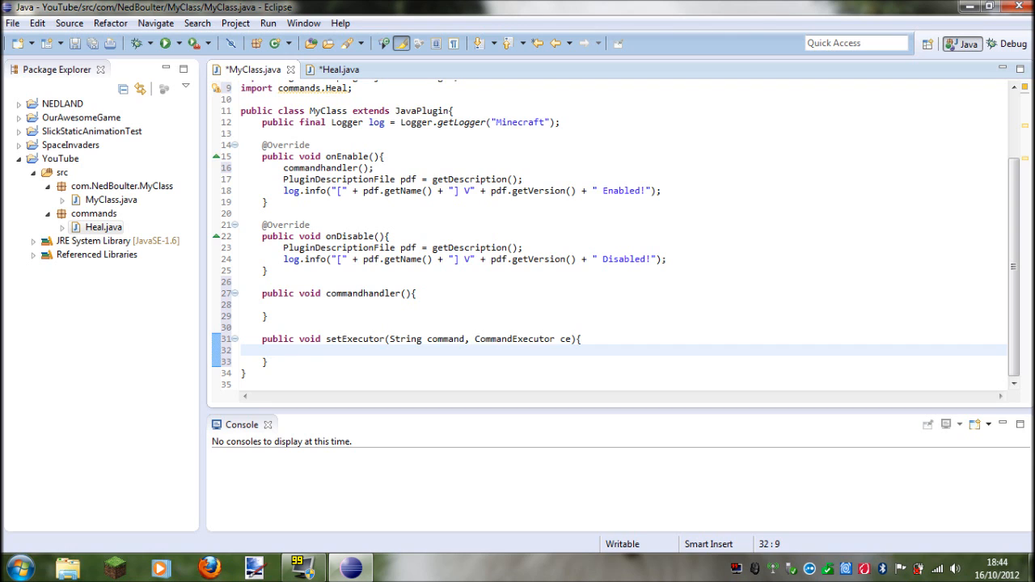
{"action": "type", "text": "Bukkit."}
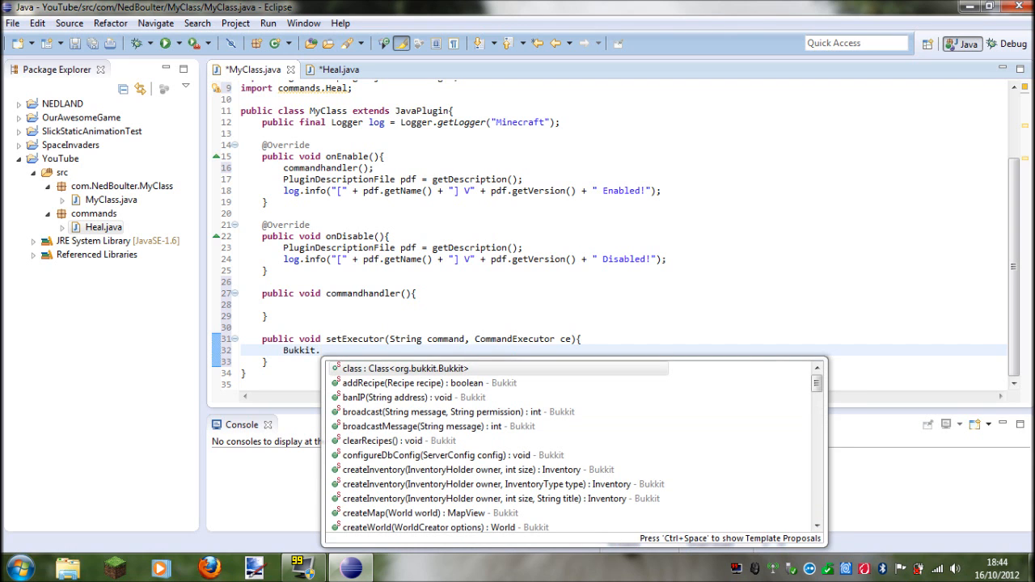
{"action": "type", "text": "getPluginCommand(command).setExecutor(executor"}
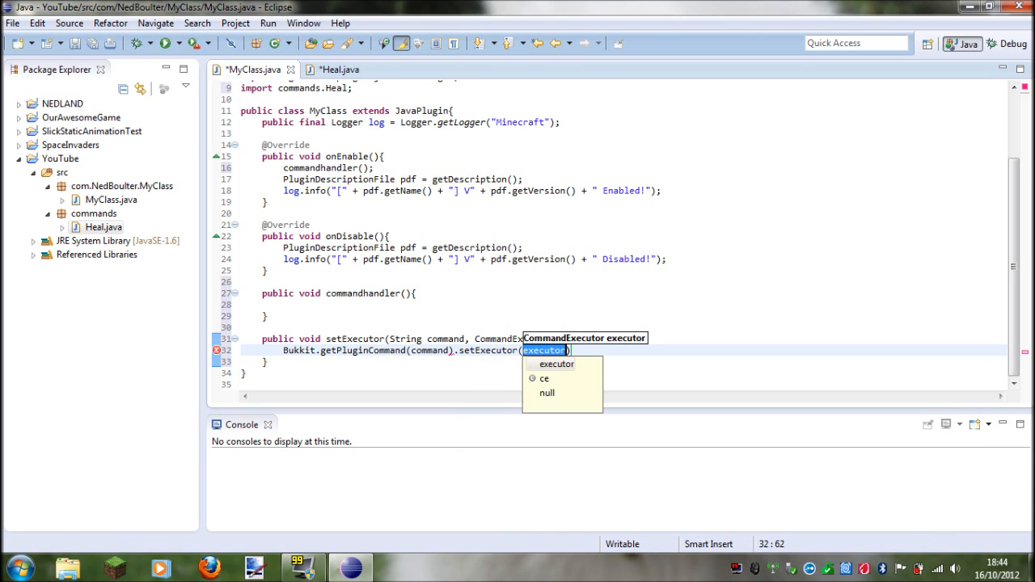
{"action": "type", "text": "ce"}
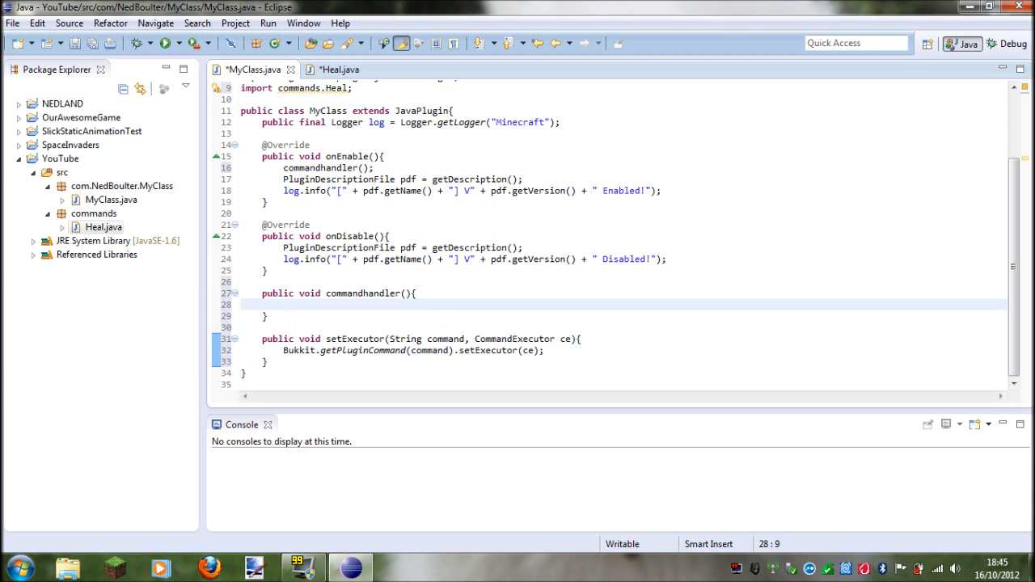
Step: Add the call setExecutor("heal", new Heal()); to the commandhandler method body
{"action": "triple_click", "coordinate": [413, 351]}
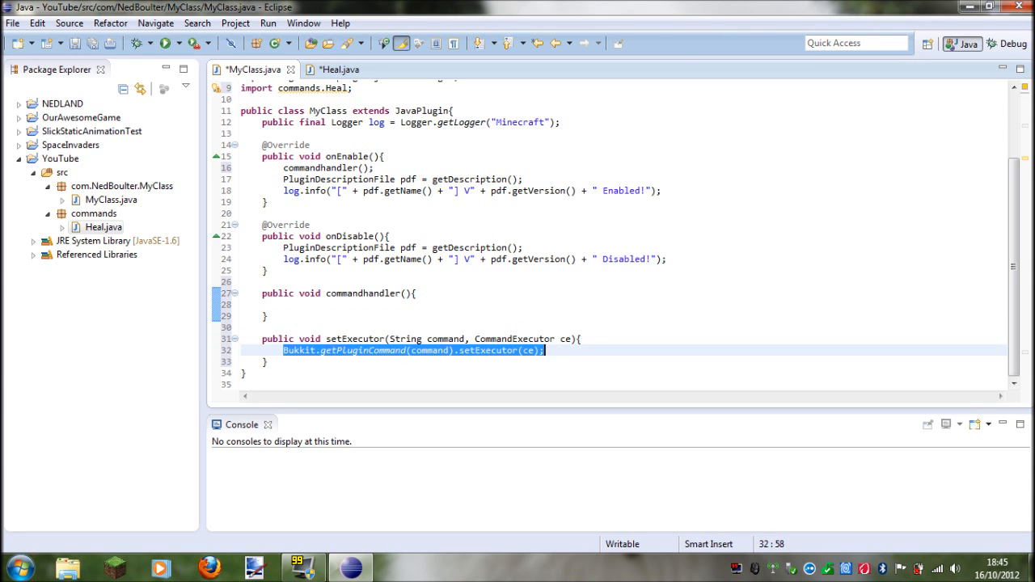
{"action": "left_click", "coordinate": [291, 305]}
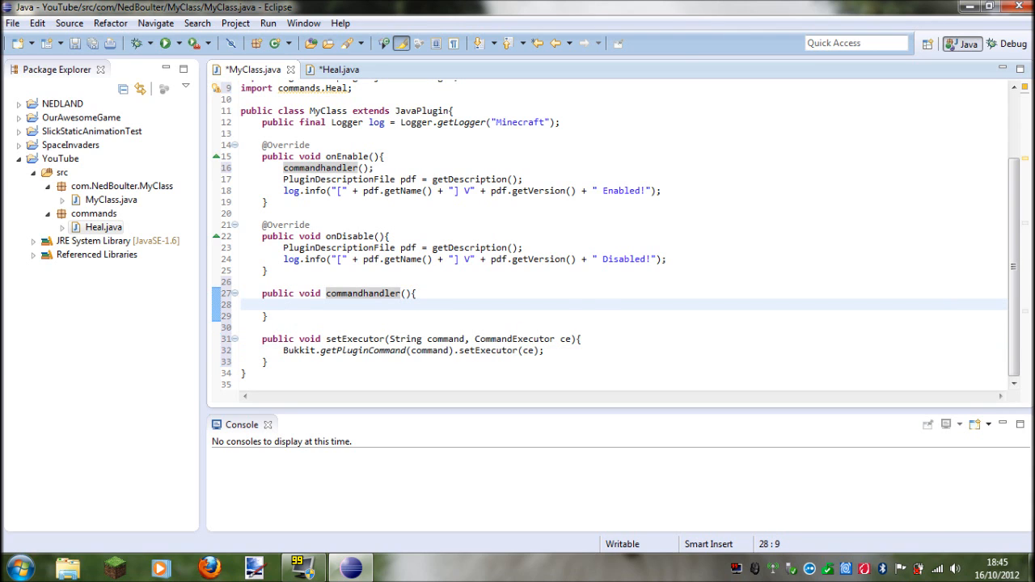
{"action": "type", "text": "setExecutor"}
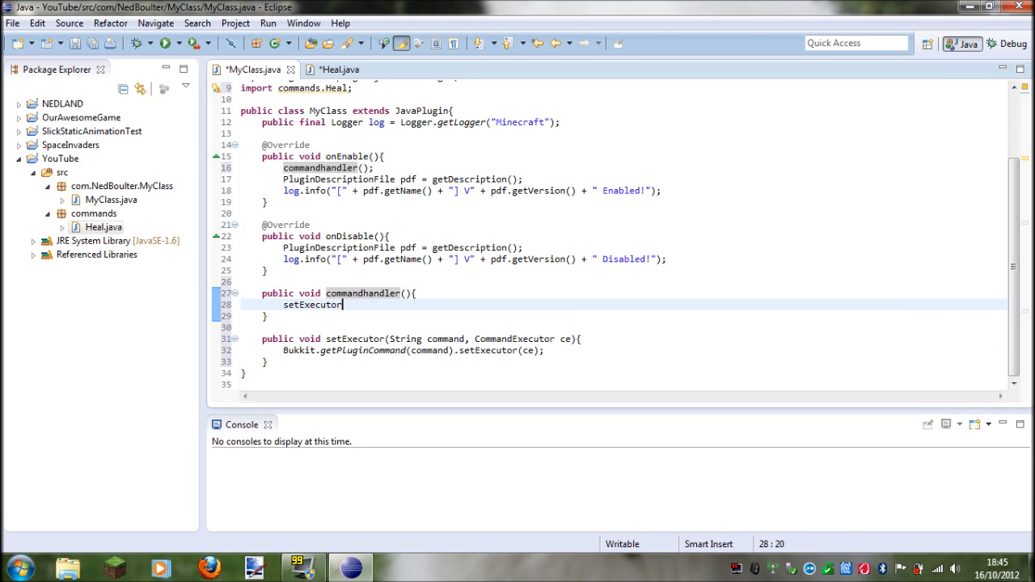
{"action": "type", "text": "()"}
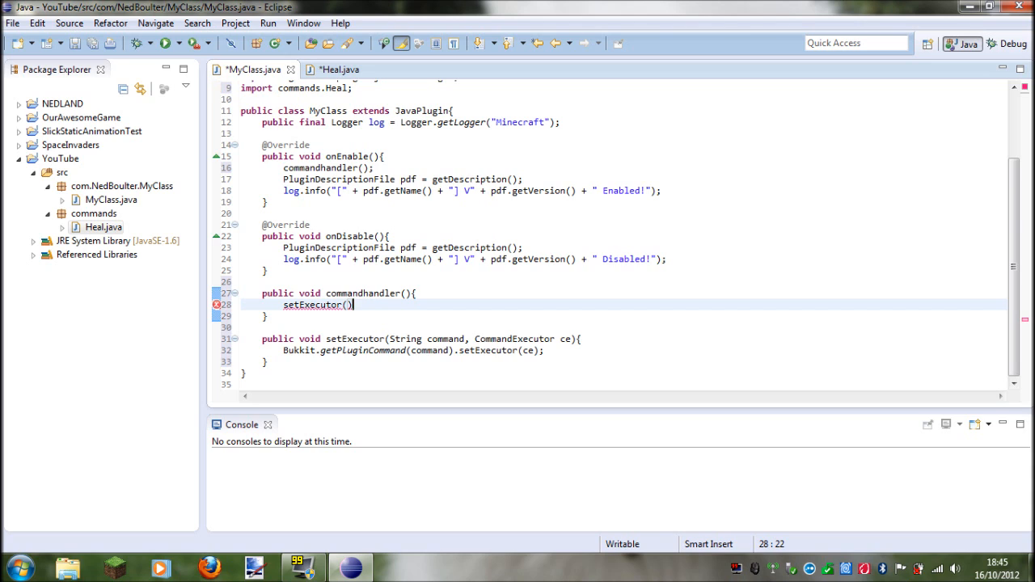
{"action": "type", "text": ";"}
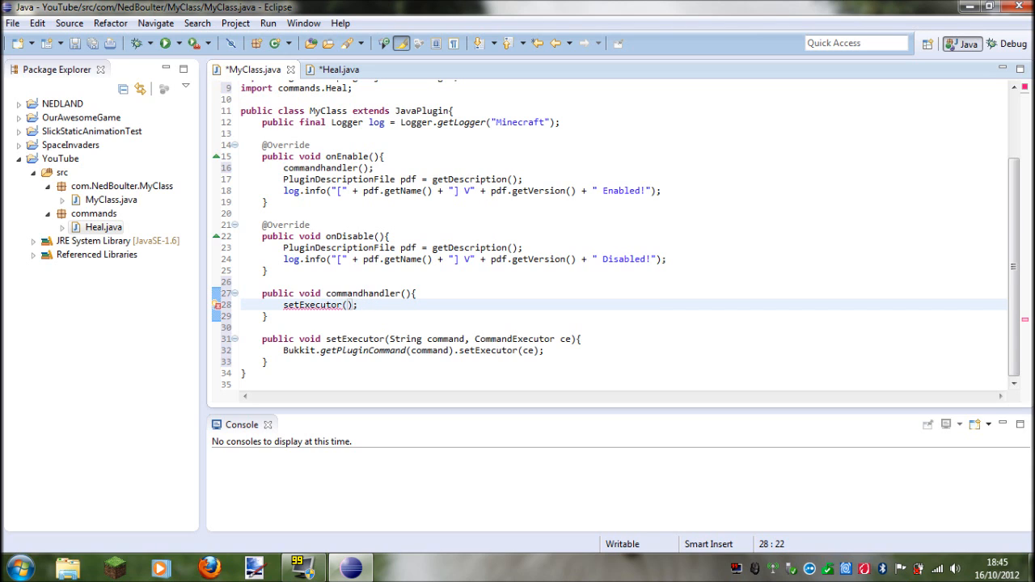
{"action": "type", "text": "\"\""}
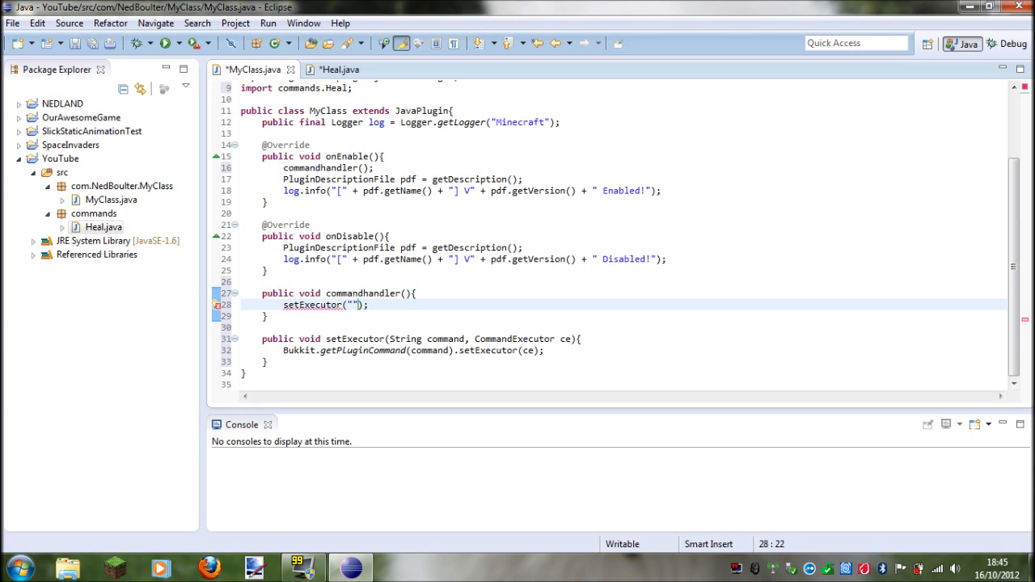
{"action": "type", "text": "heal"}
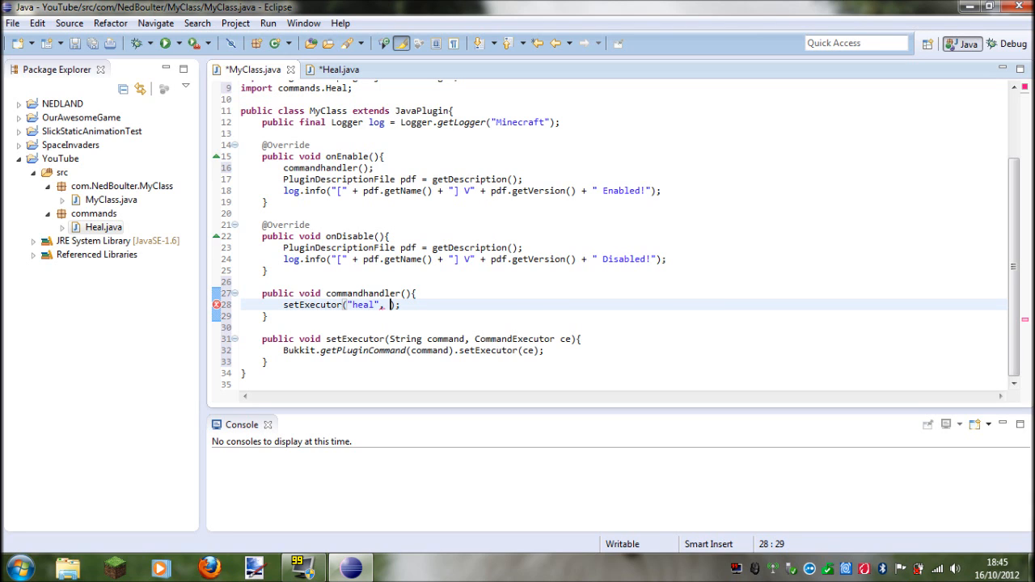
{"action": "type", "text": "new"}
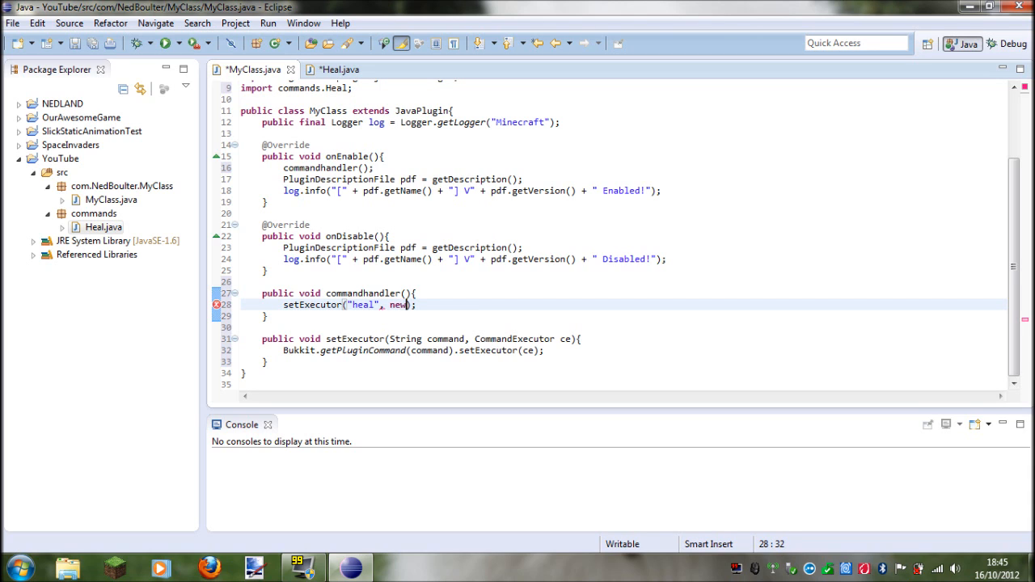
{"action": "type", "text": "Heal("}
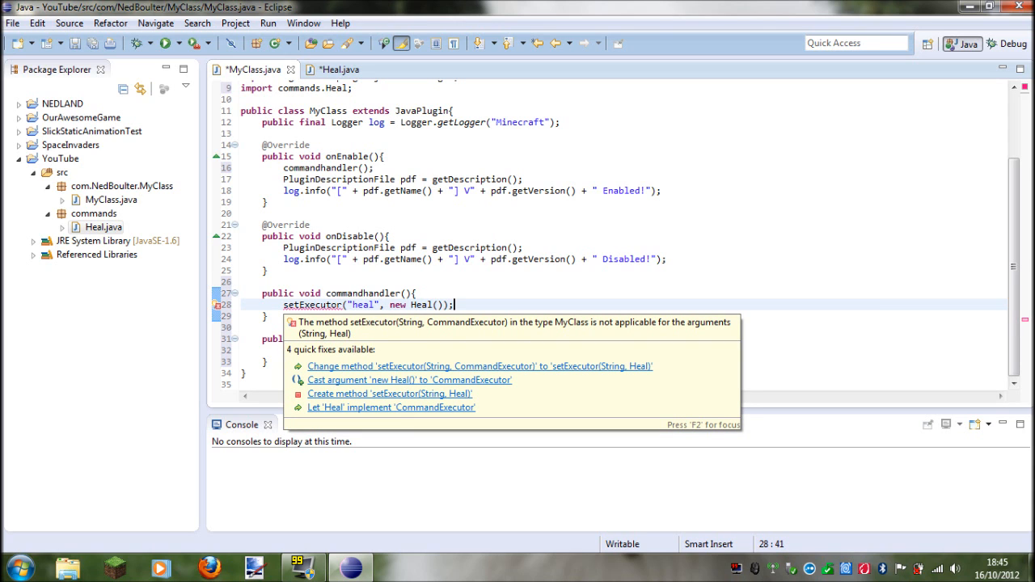
{"action": "mouse_move", "coordinate": [436, 409]}
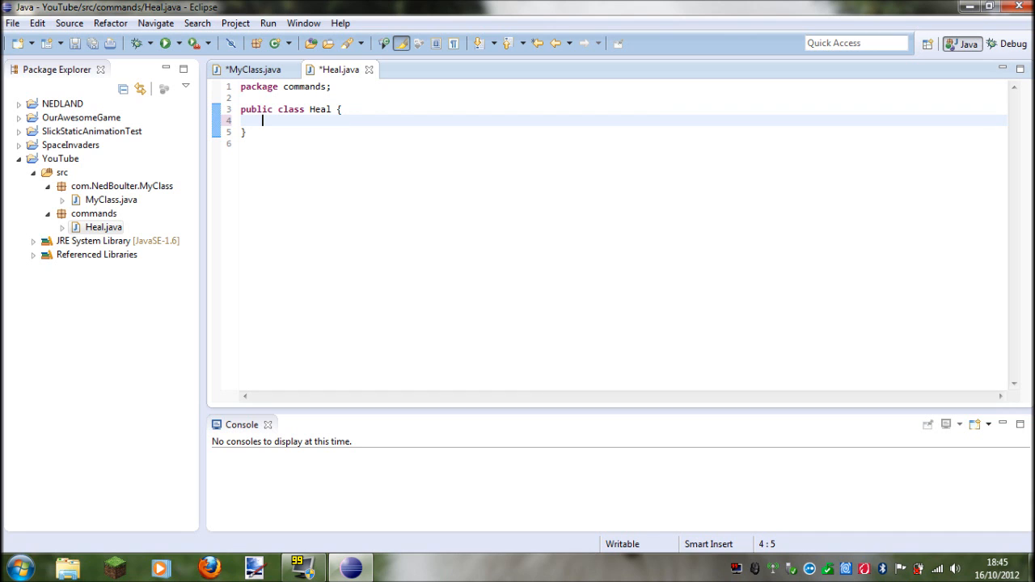
Step: Switch between the Heal.java and MyClass.java tabs, returning to the setExecutor call line
{"action": "left_click", "coordinate": [251, 70]}
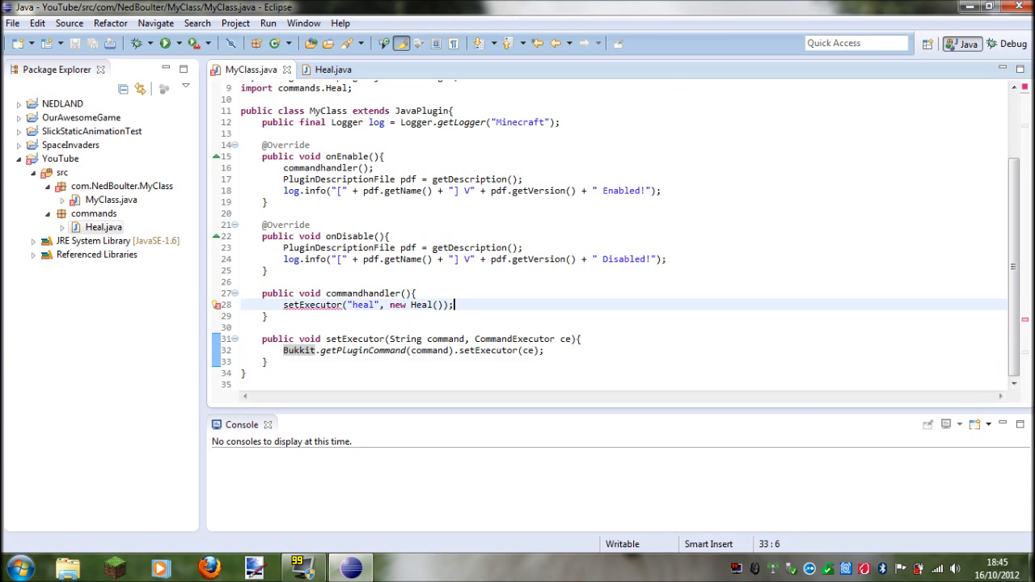
{"action": "left_click", "coordinate": [435, 304]}
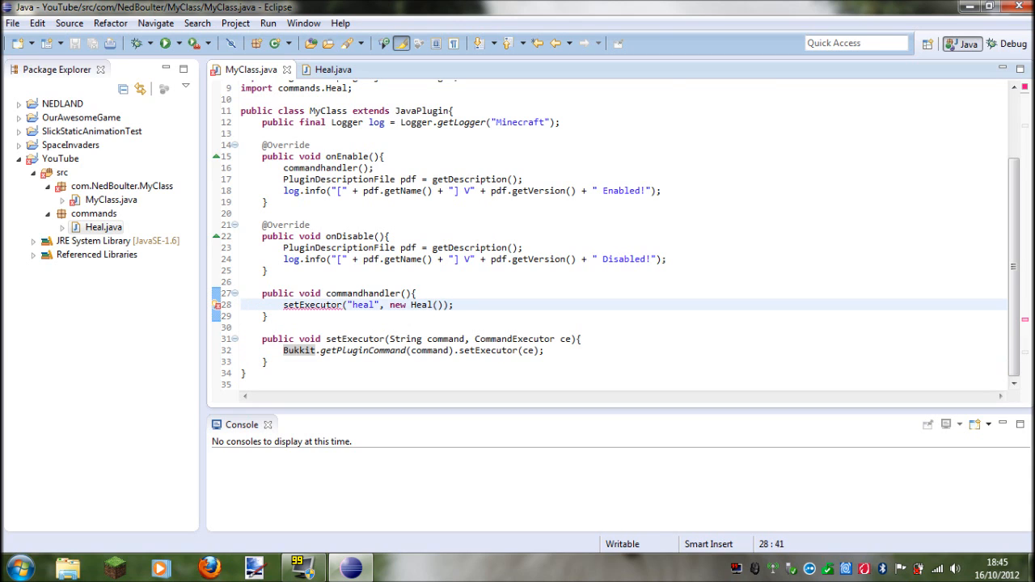